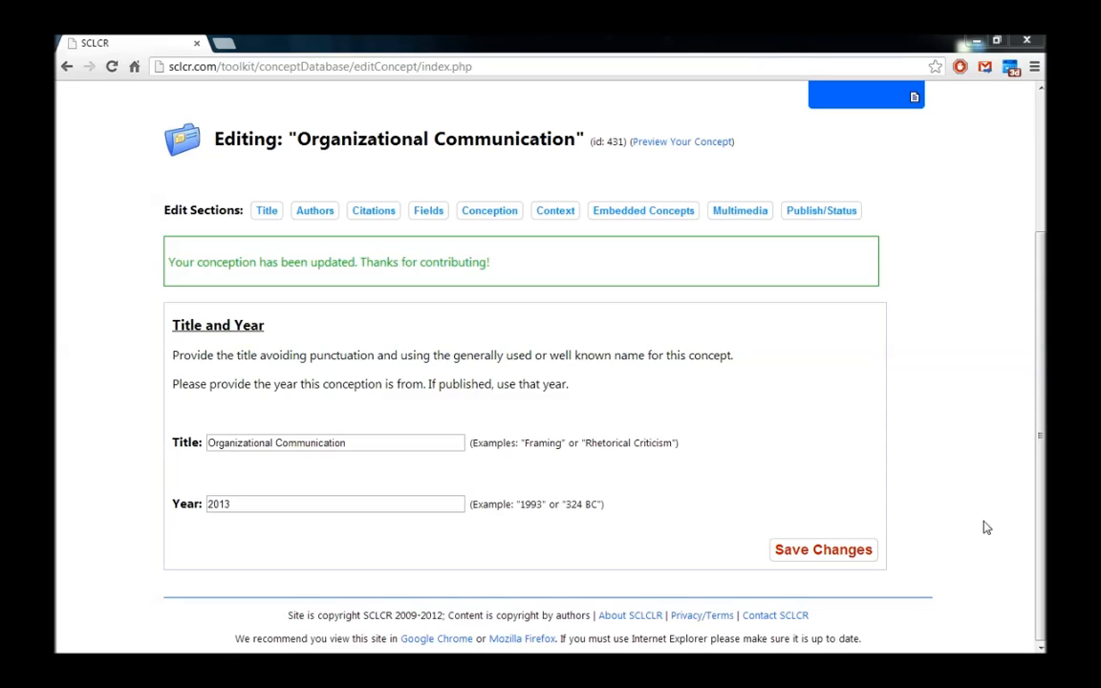
mouse_move(656, 361)
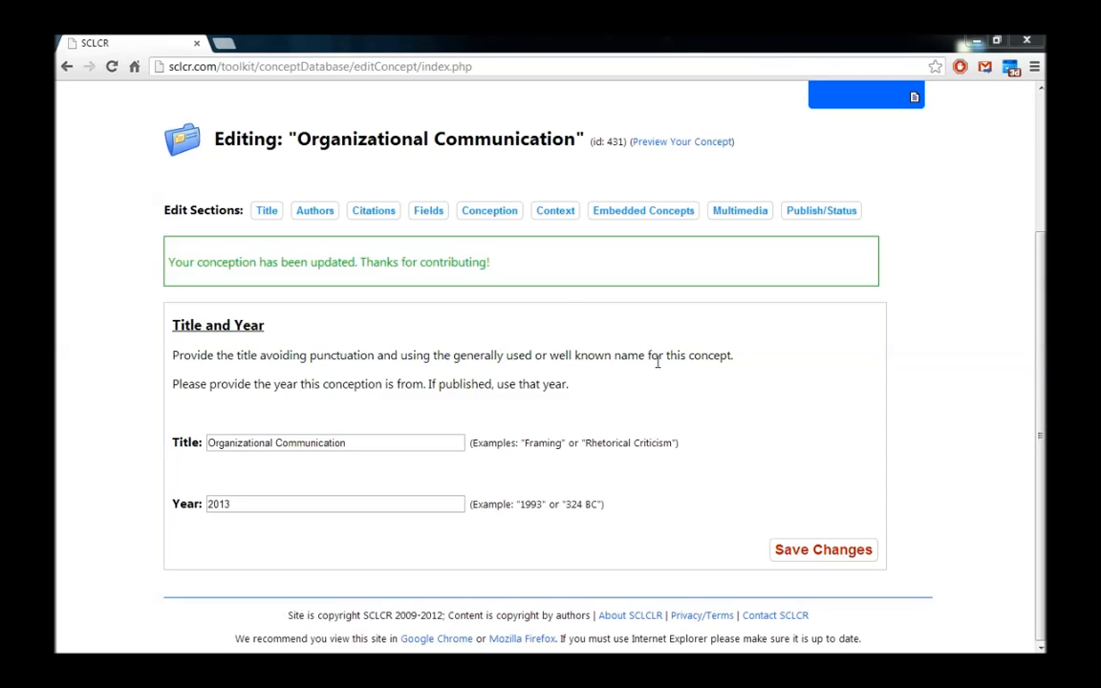
mouse_move(428, 229)
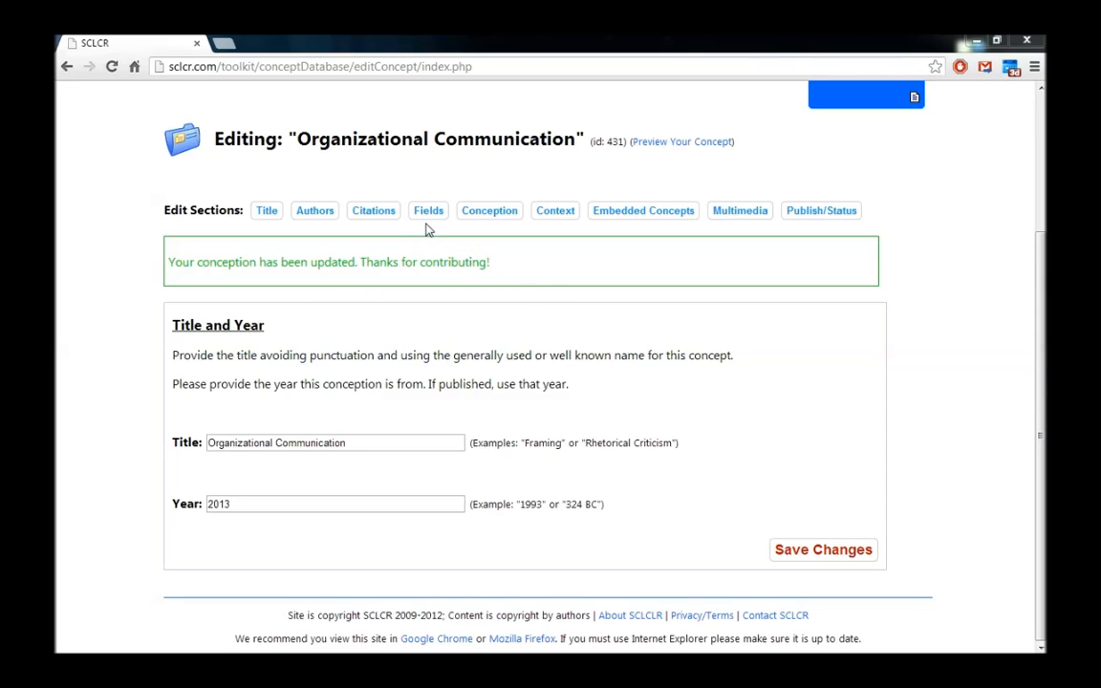
mouse_move(428, 210)
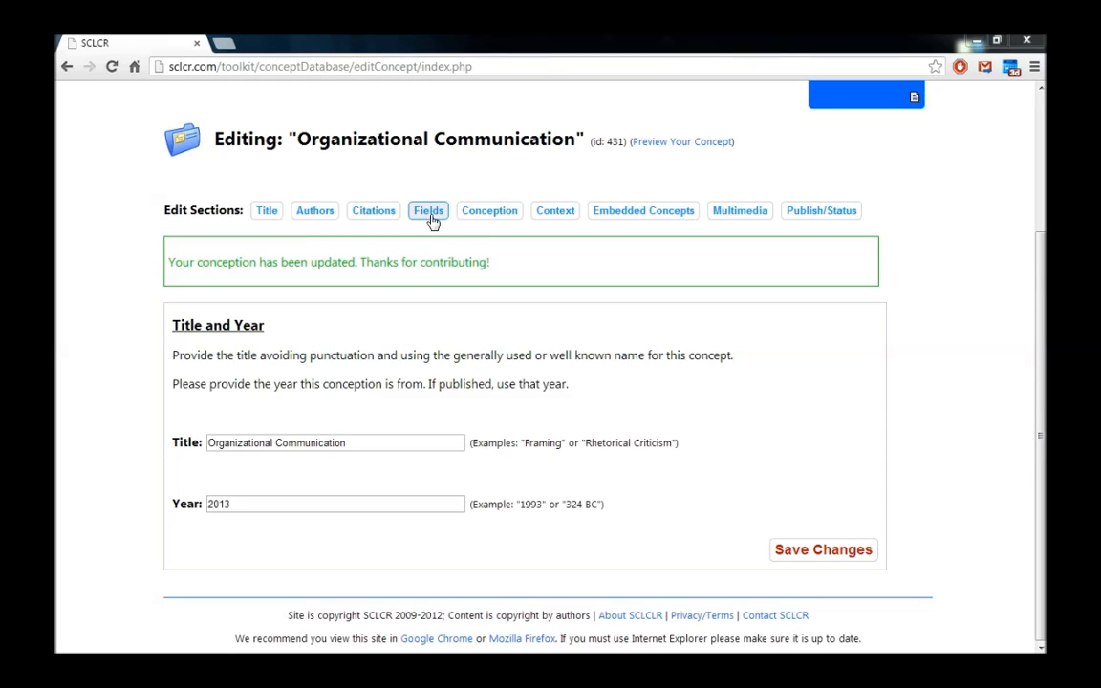
mouse_move(642, 210)
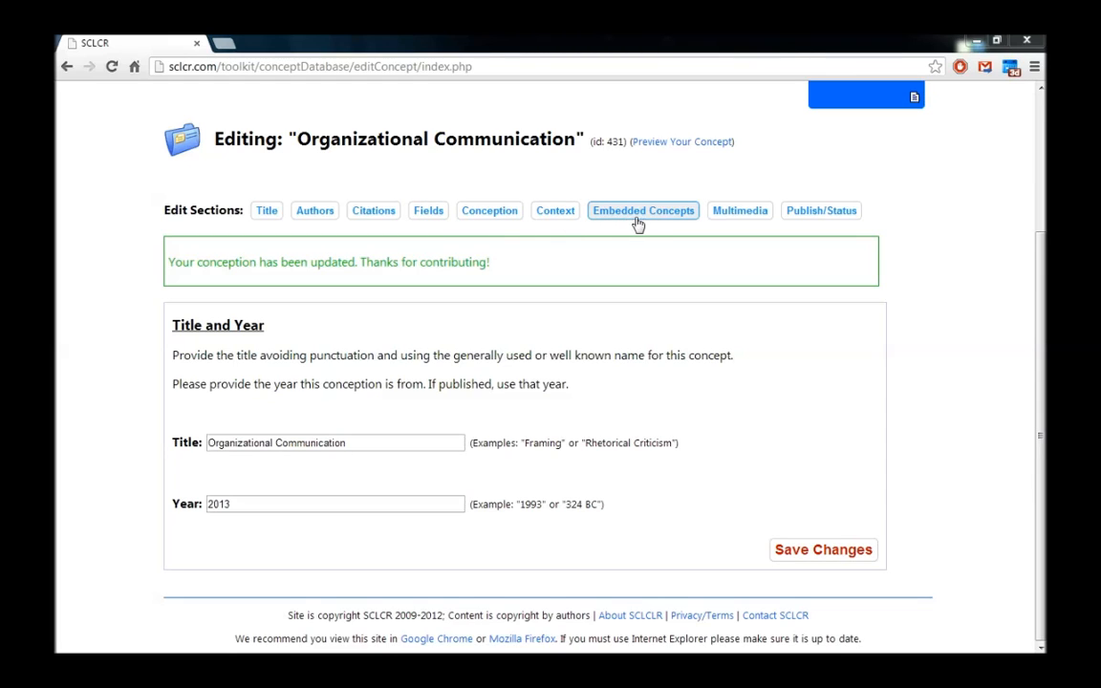
mouse_move(431, 230)
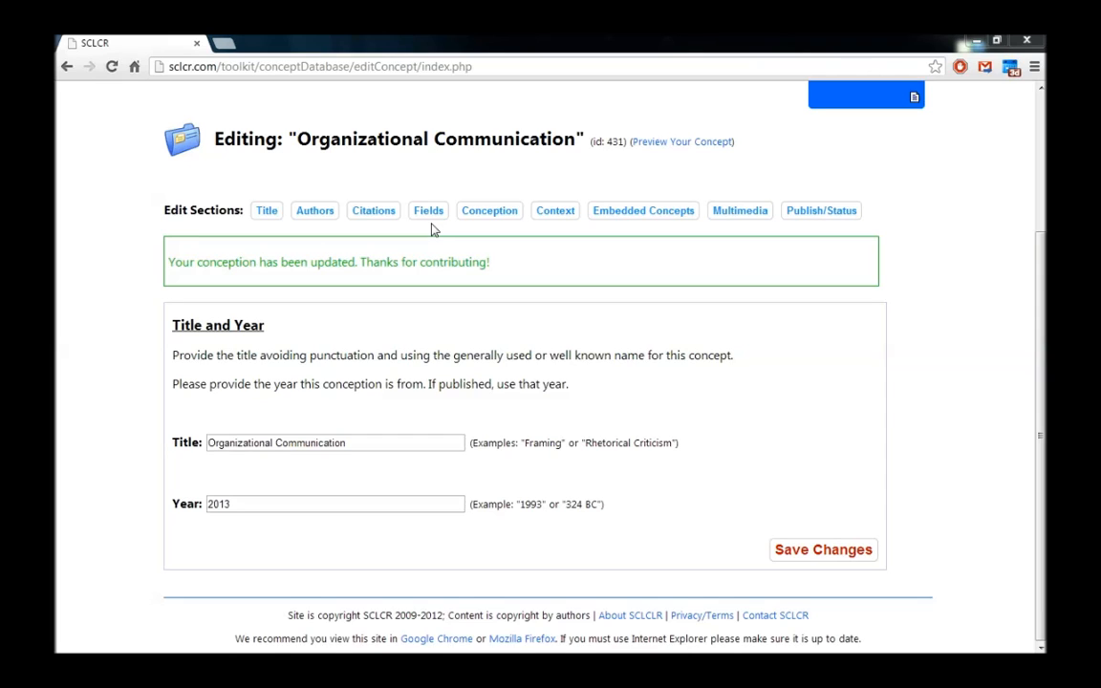
mouse_move(450, 167)
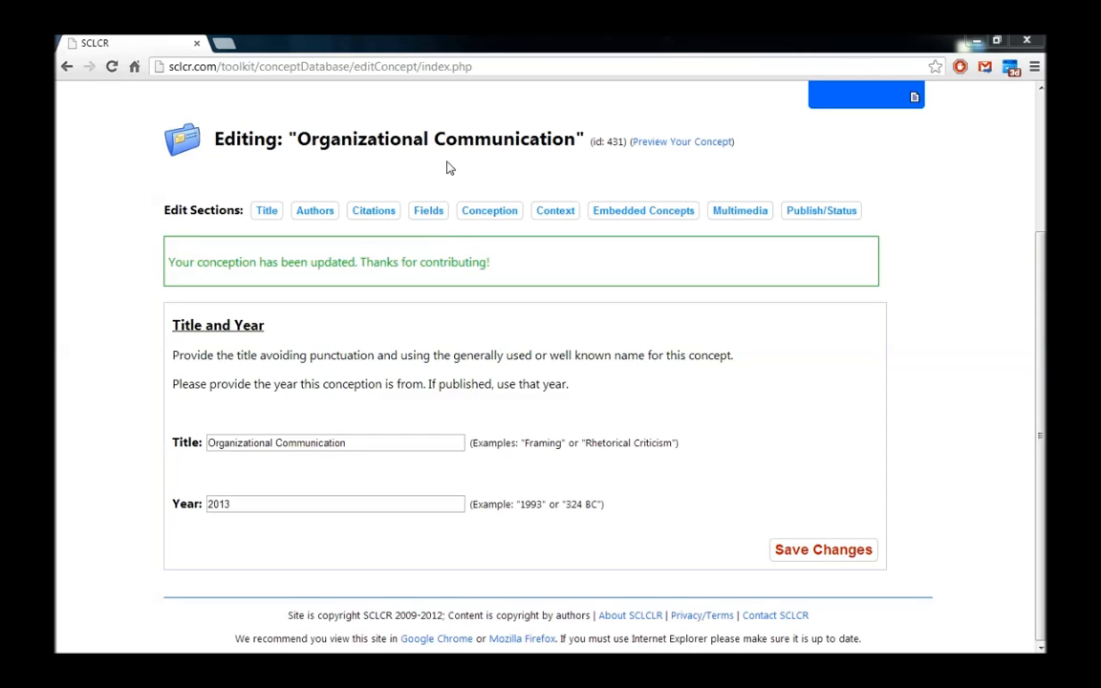
mouse_move(443, 164)
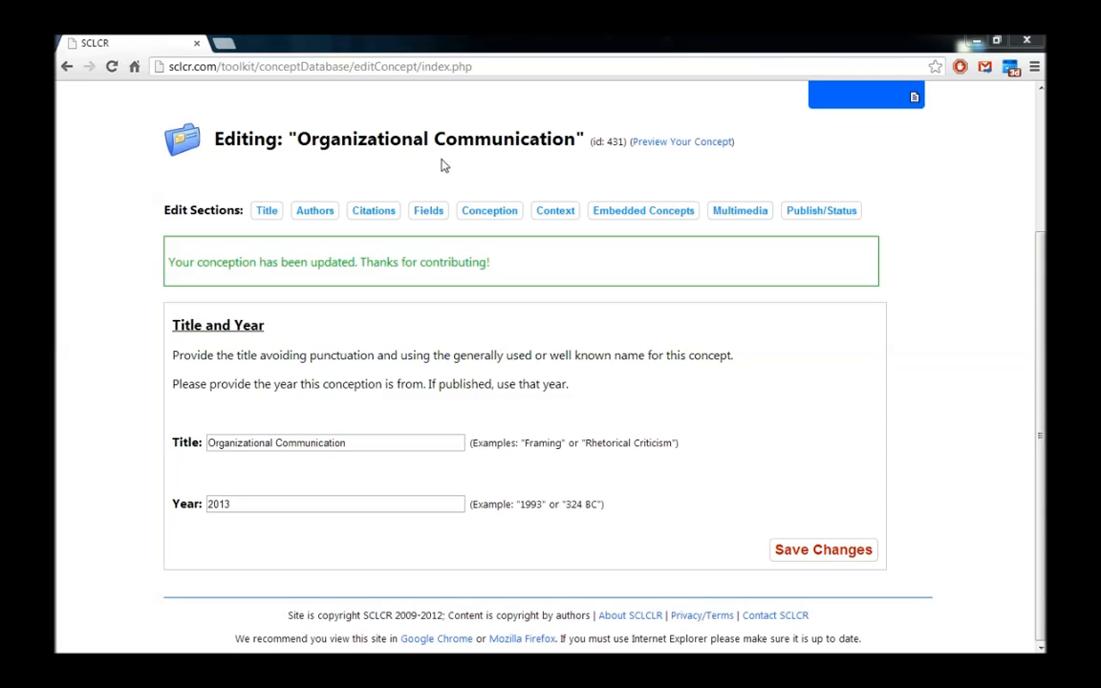
mouse_move(428, 201)
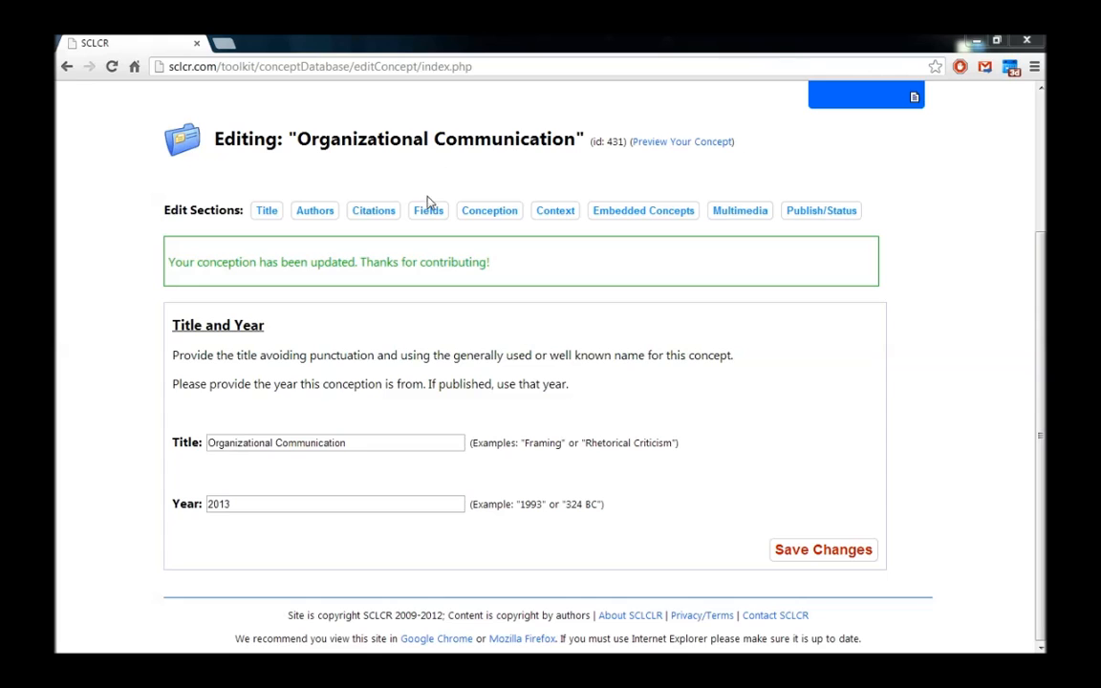
Open the Fields section and enter 'Business Communication' as a field of study.
left_click(428, 210)
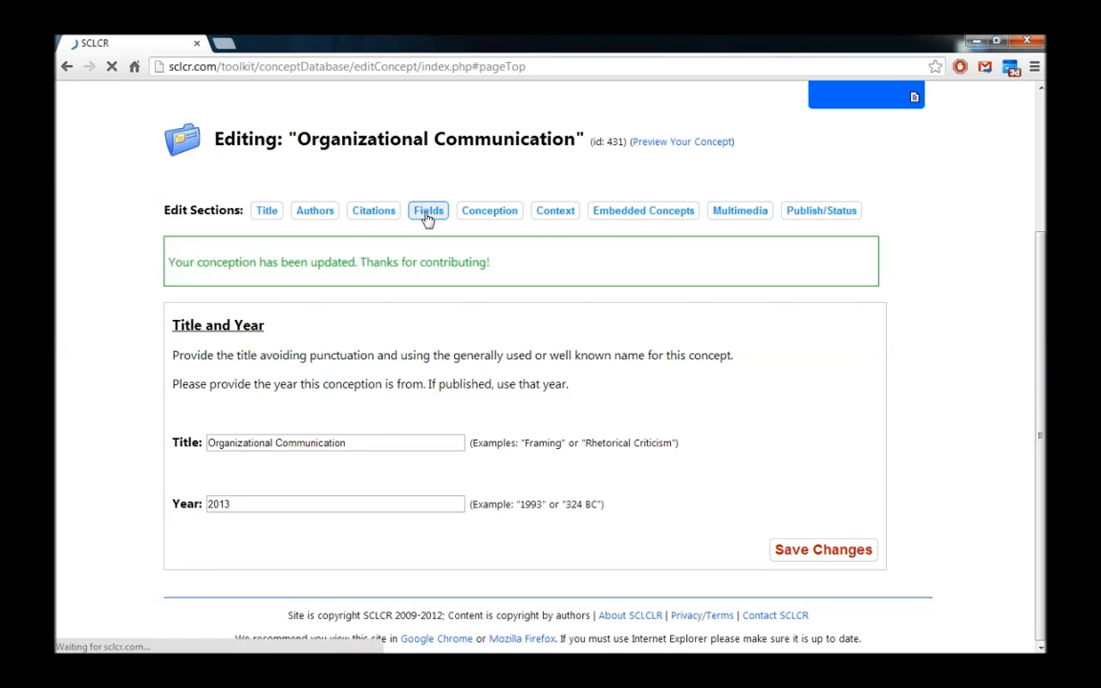
left_click(428, 210)
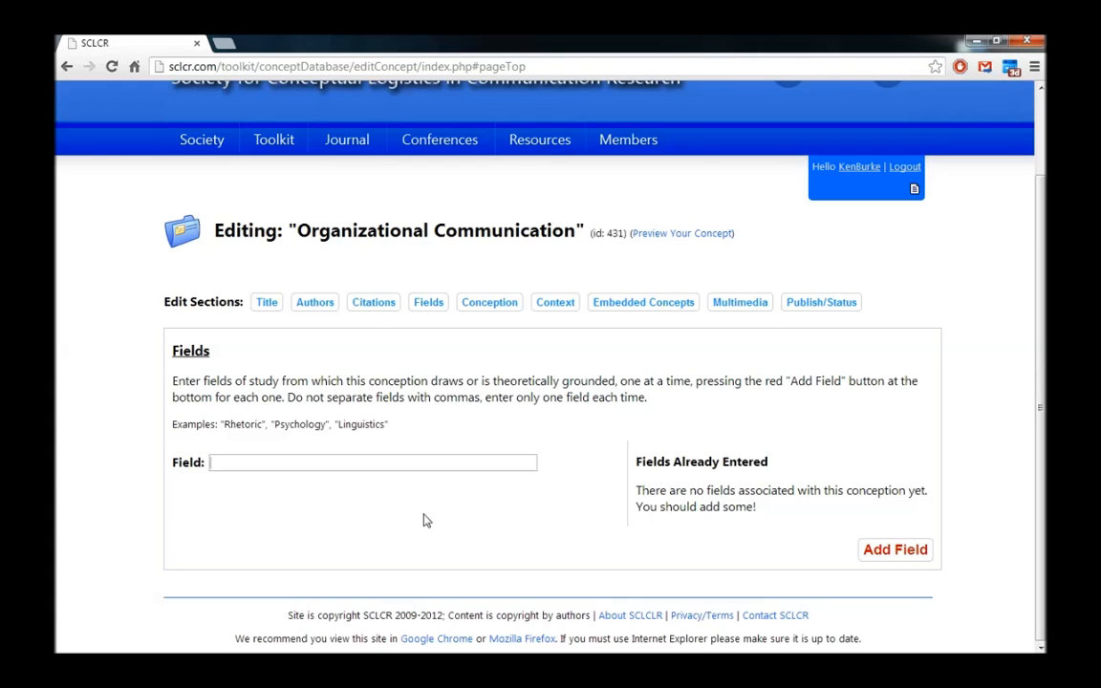
type("Business Communica")
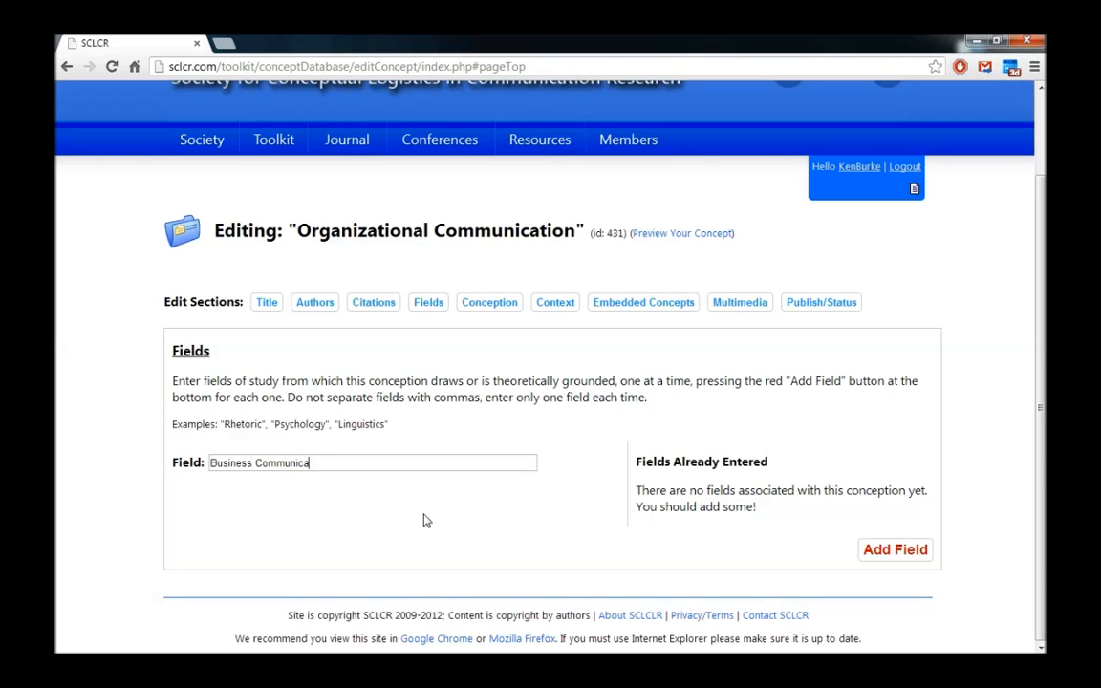
type("tion")
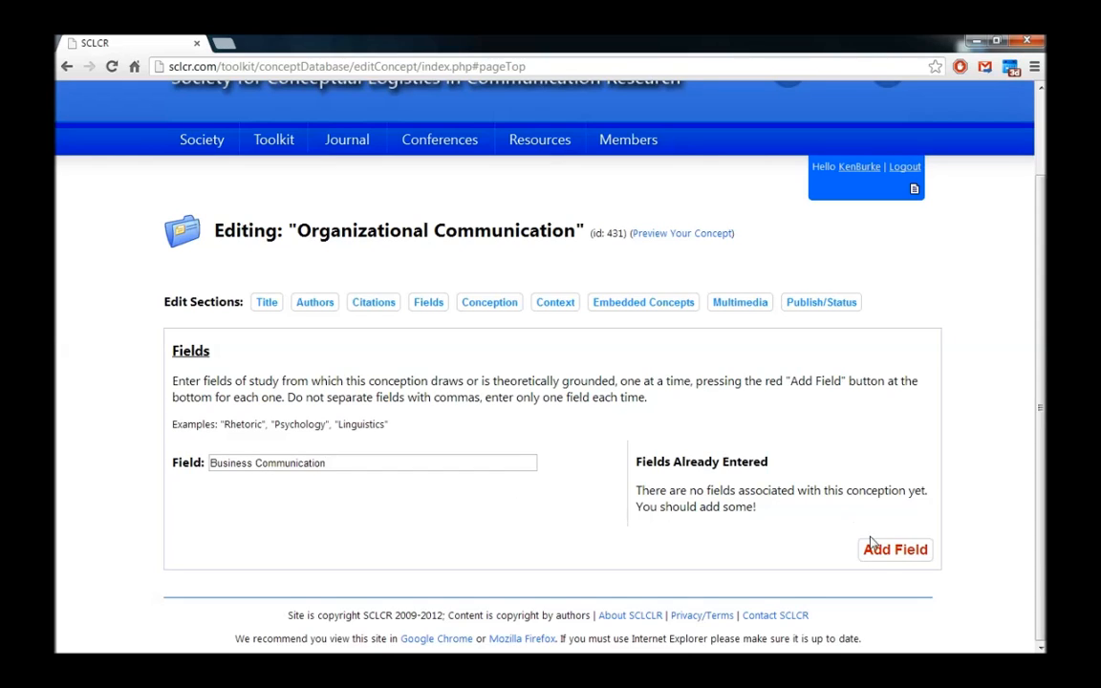
left_click(895, 549)
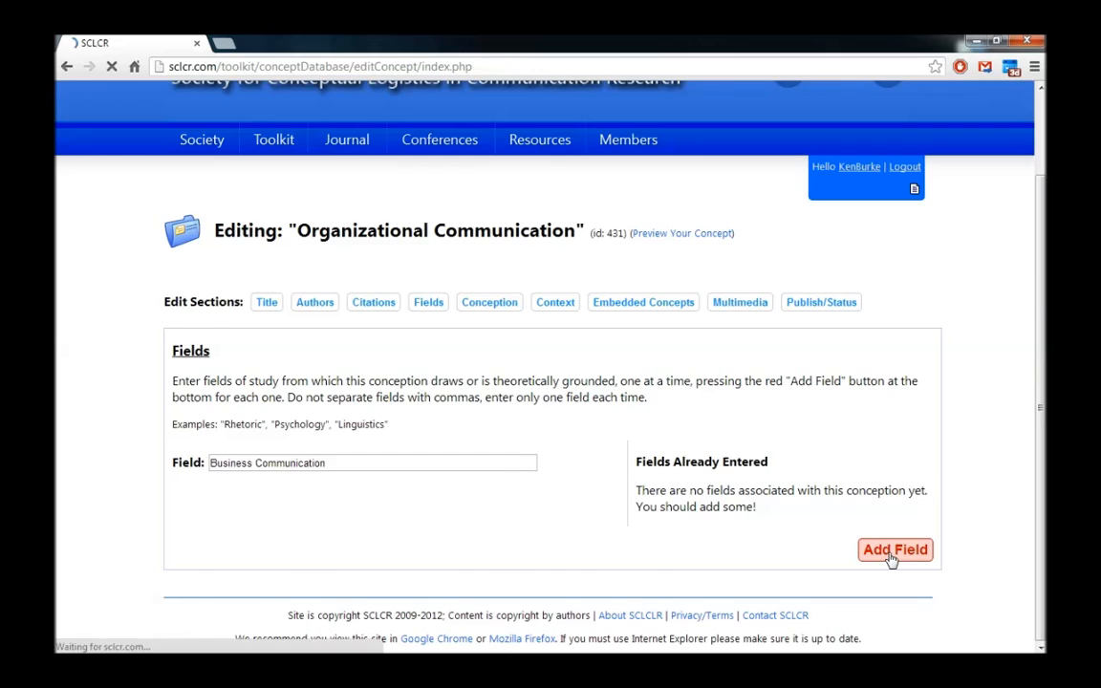
Enter and add the fields 'Interpersonal Communication' and 'Leadership Studies'.
left_click(894, 549)
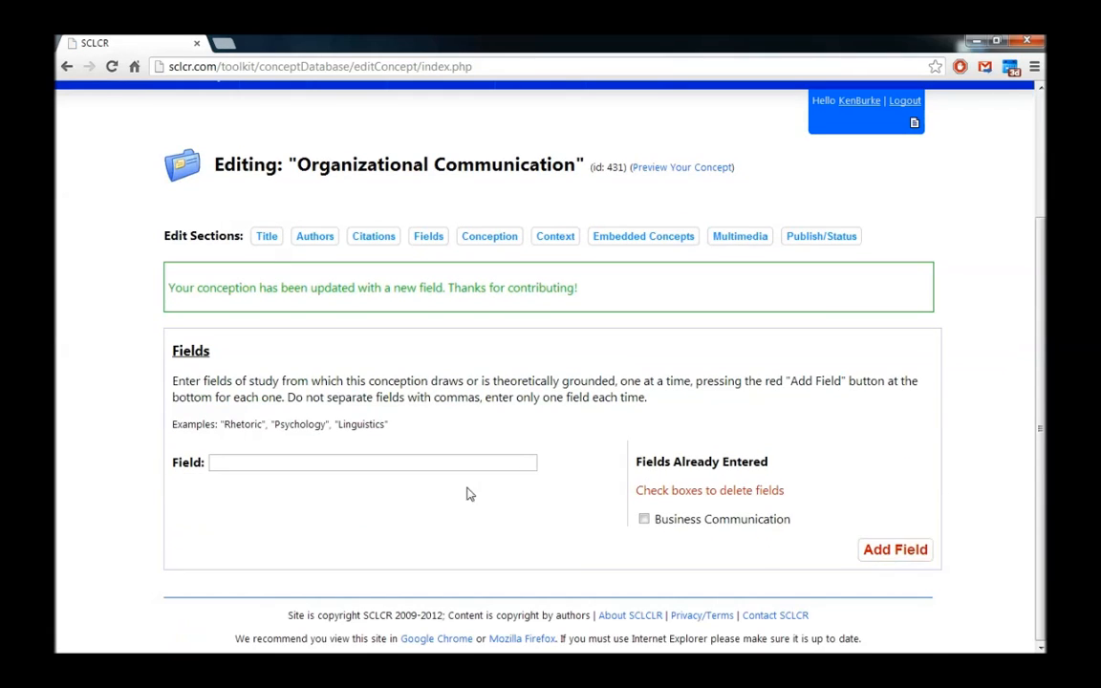
mouse_move(712, 523)
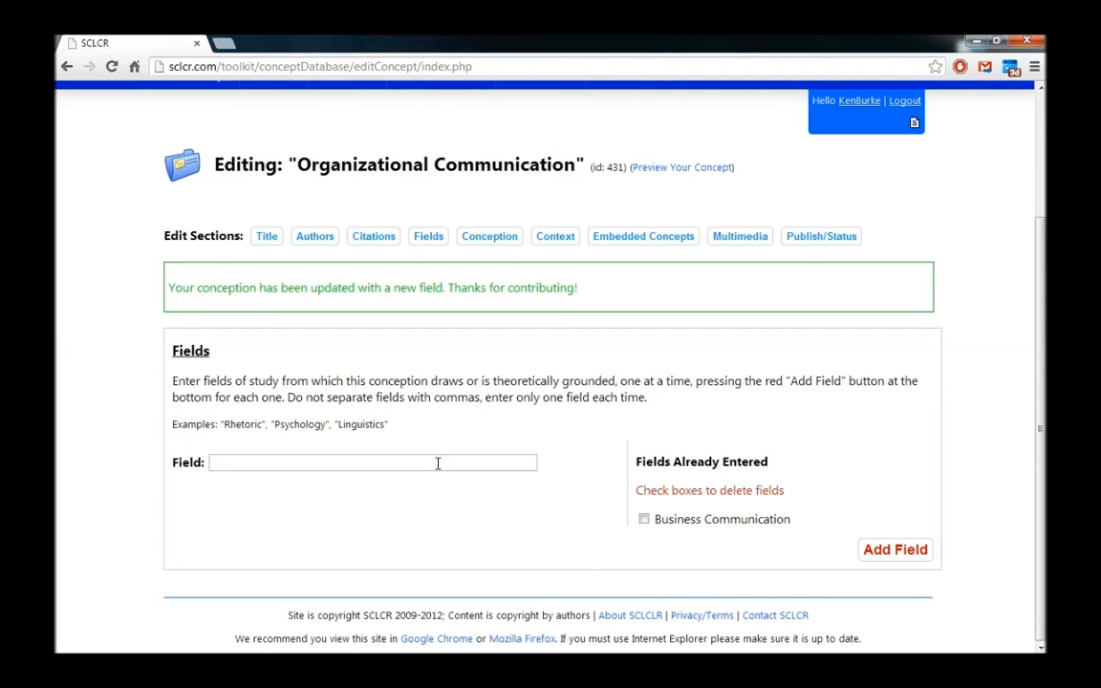
left_click(373, 462)
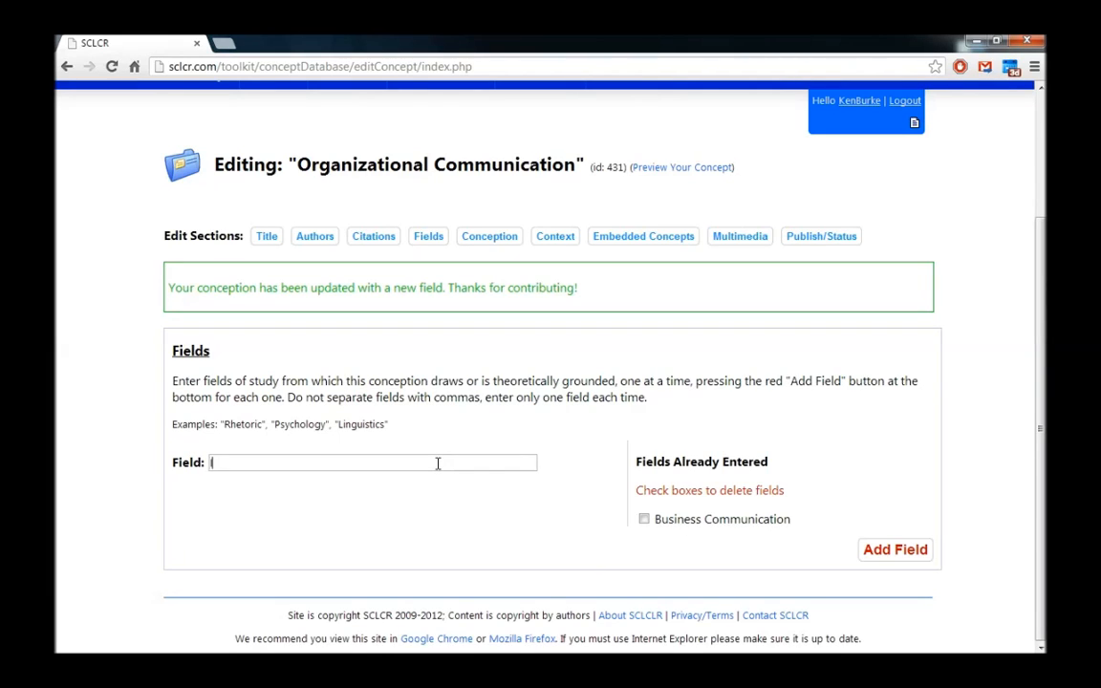
type("Interpersonal Comm")
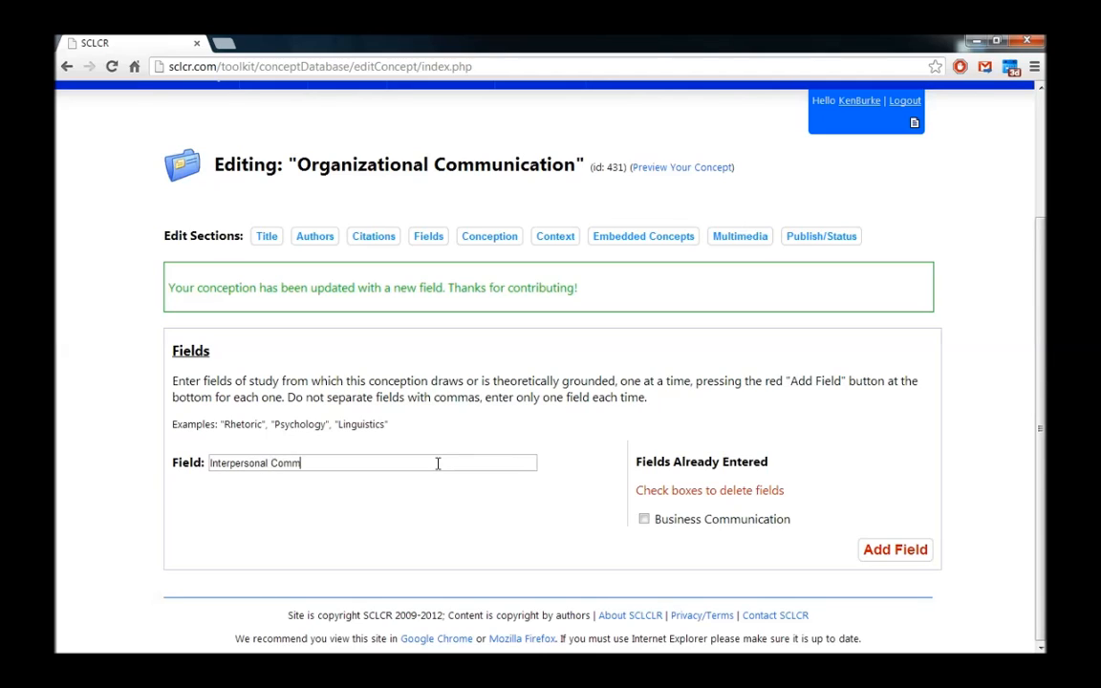
type("unication")
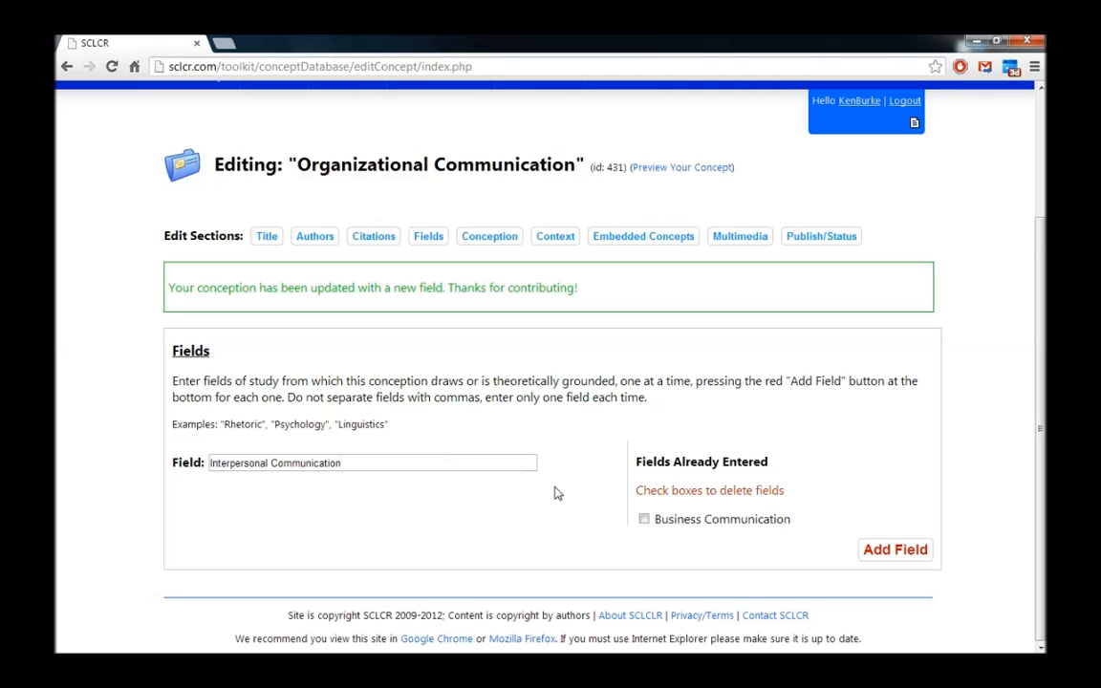
left_click(894, 549)
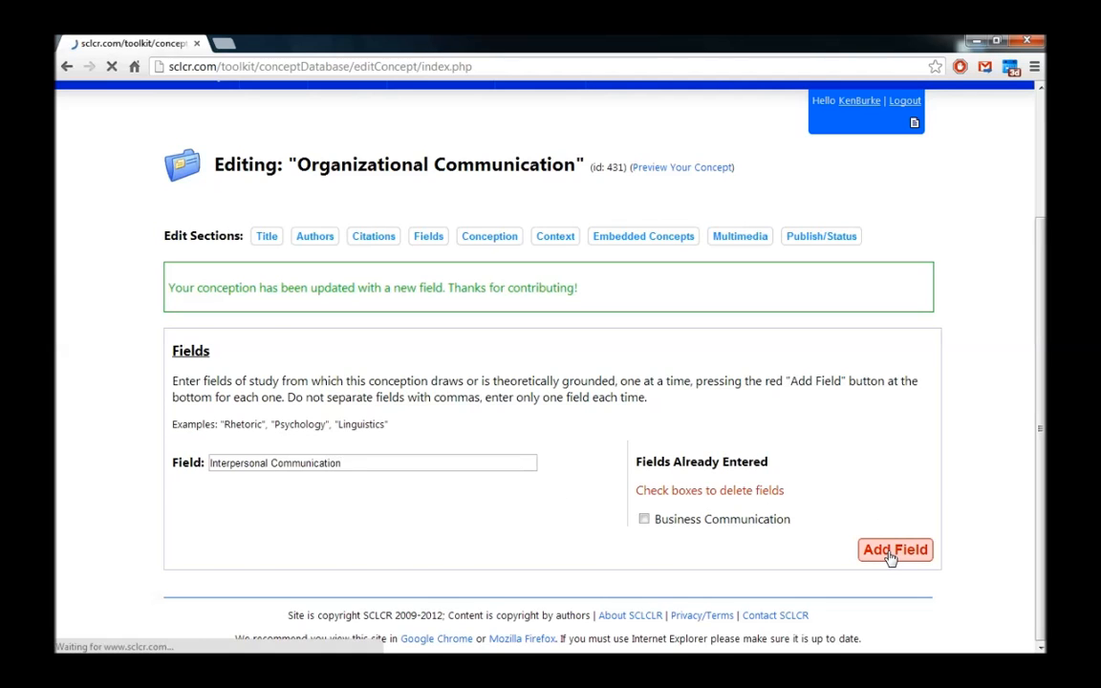
left_click(894, 549)
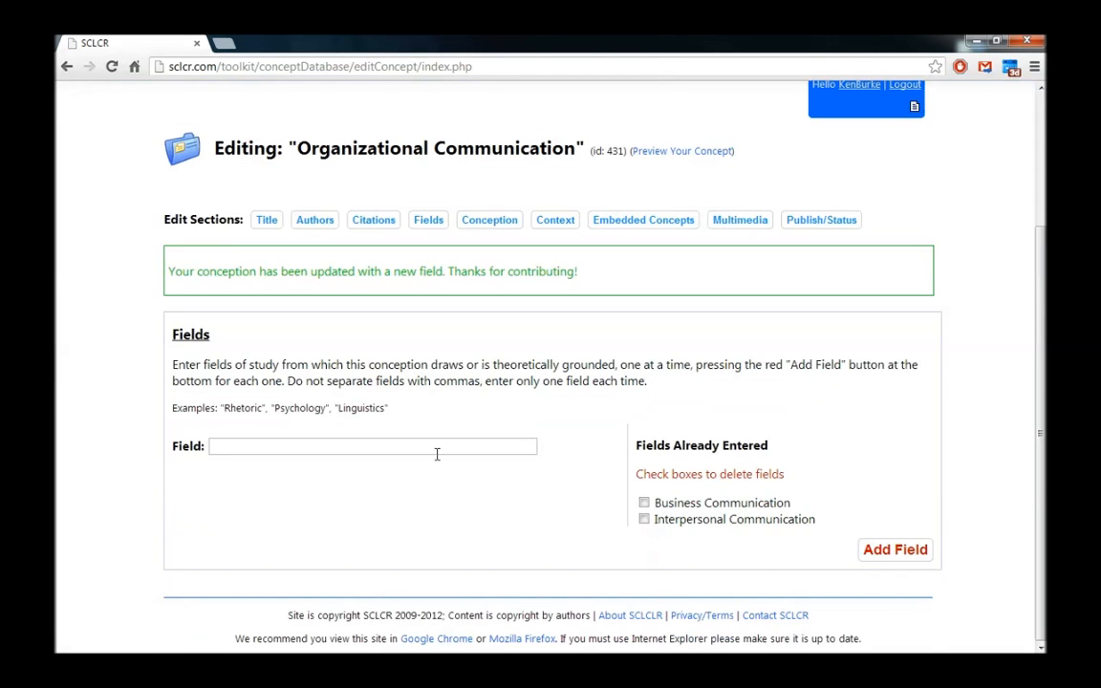
type("Le")
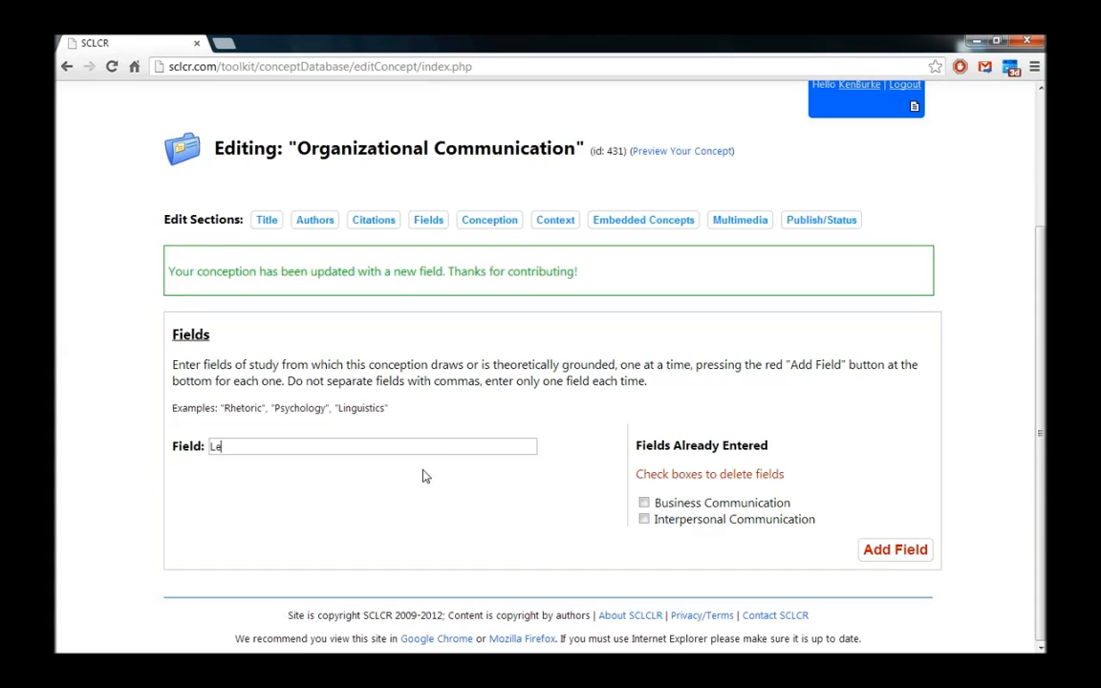
type("adership Studi")
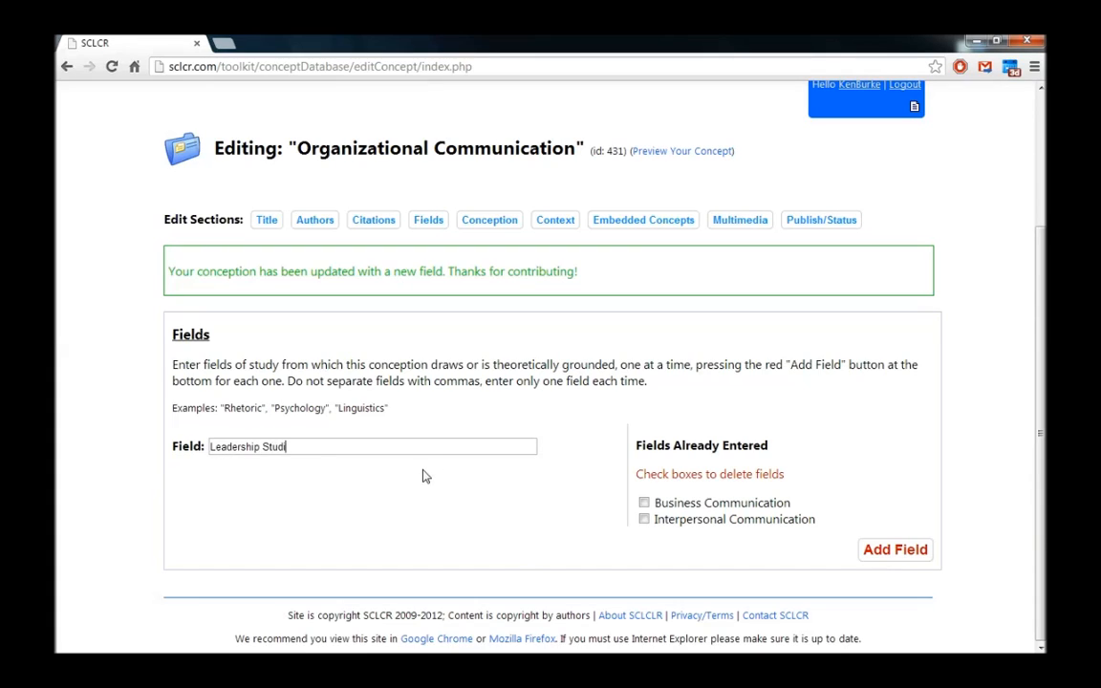
type("ies")
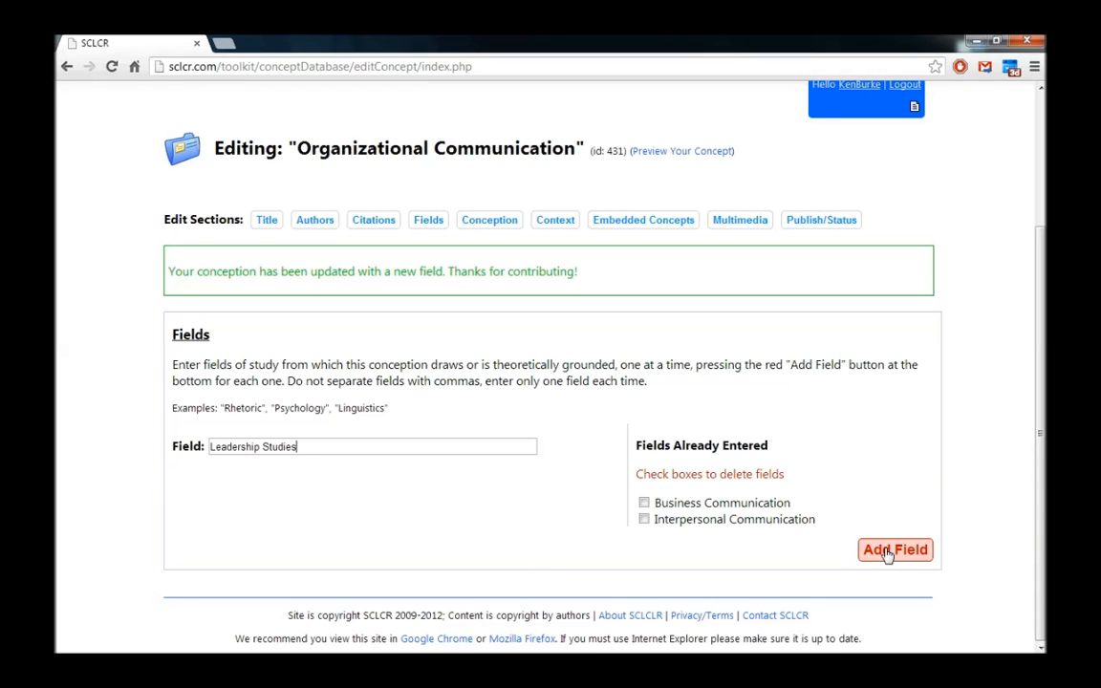
left_click(893, 549)
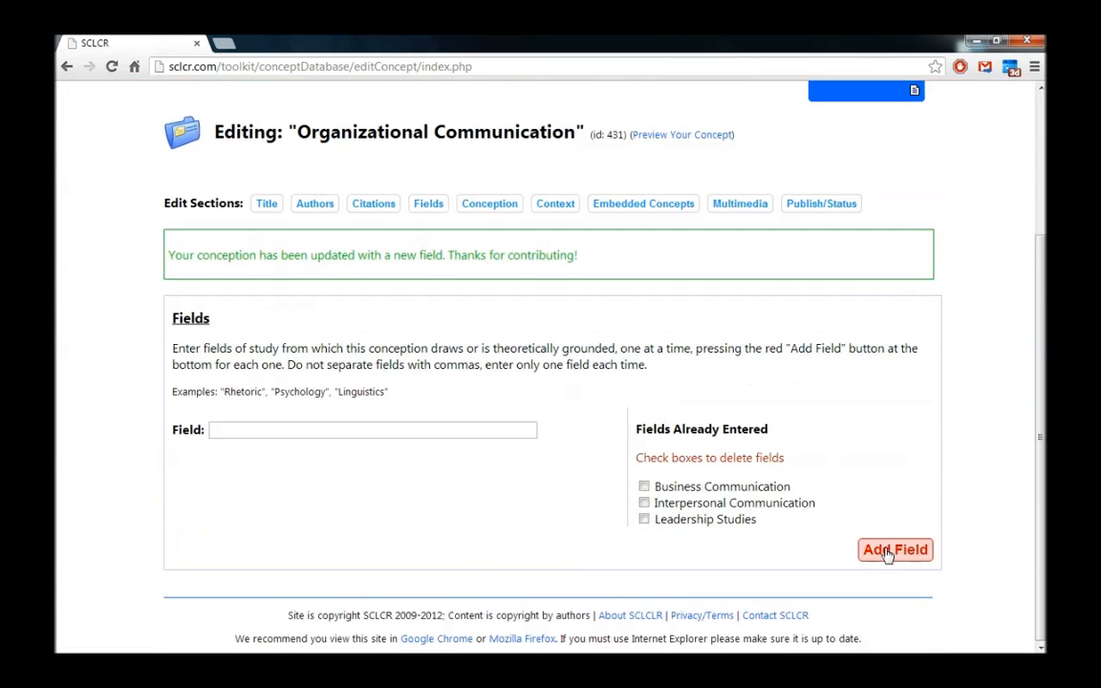
mouse_move(690, 481)
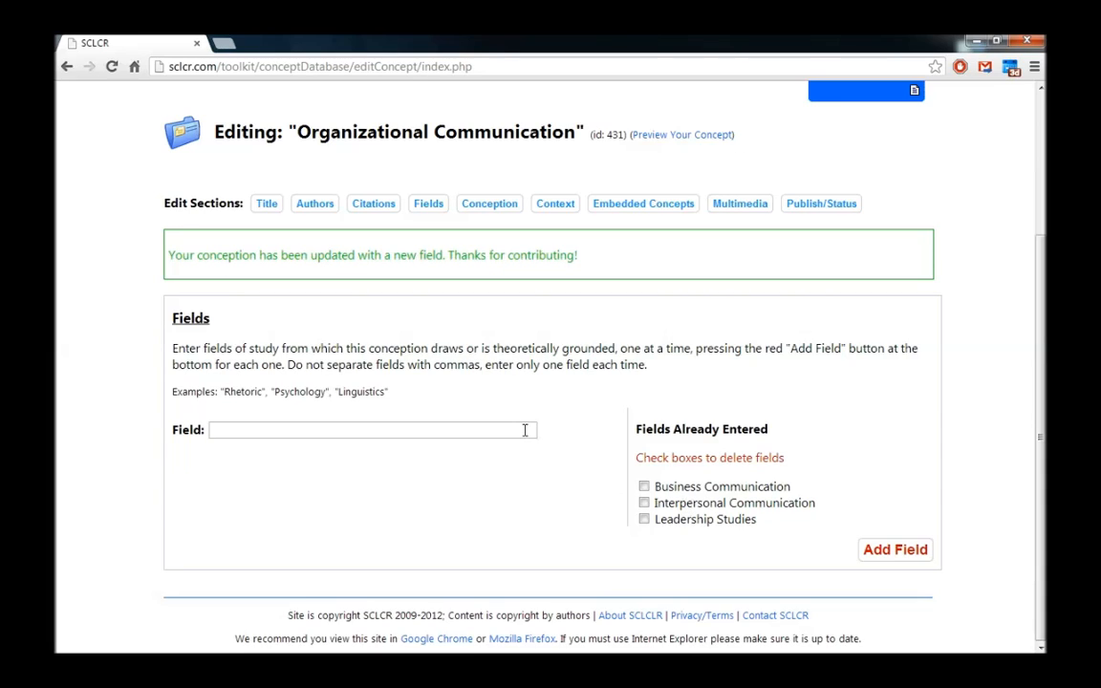
mouse_move(675, 497)
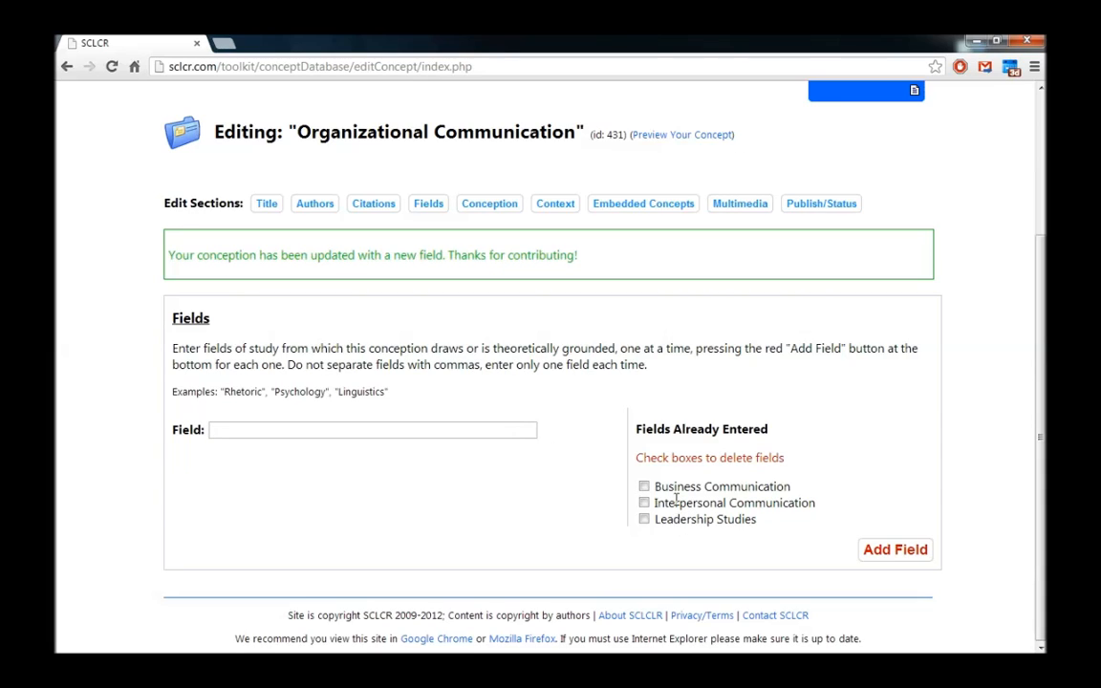
mouse_move(578, 455)
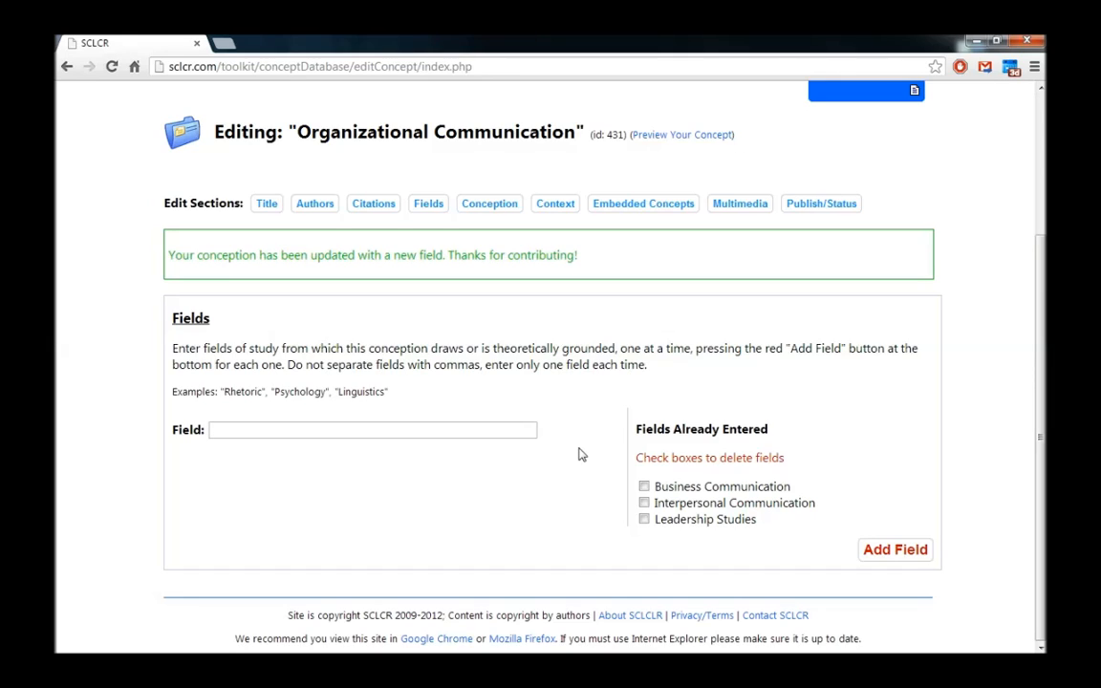
Add a test field 'Bad Field', then check and remove it, reviewing the remaining fields.
type("Bad Field")
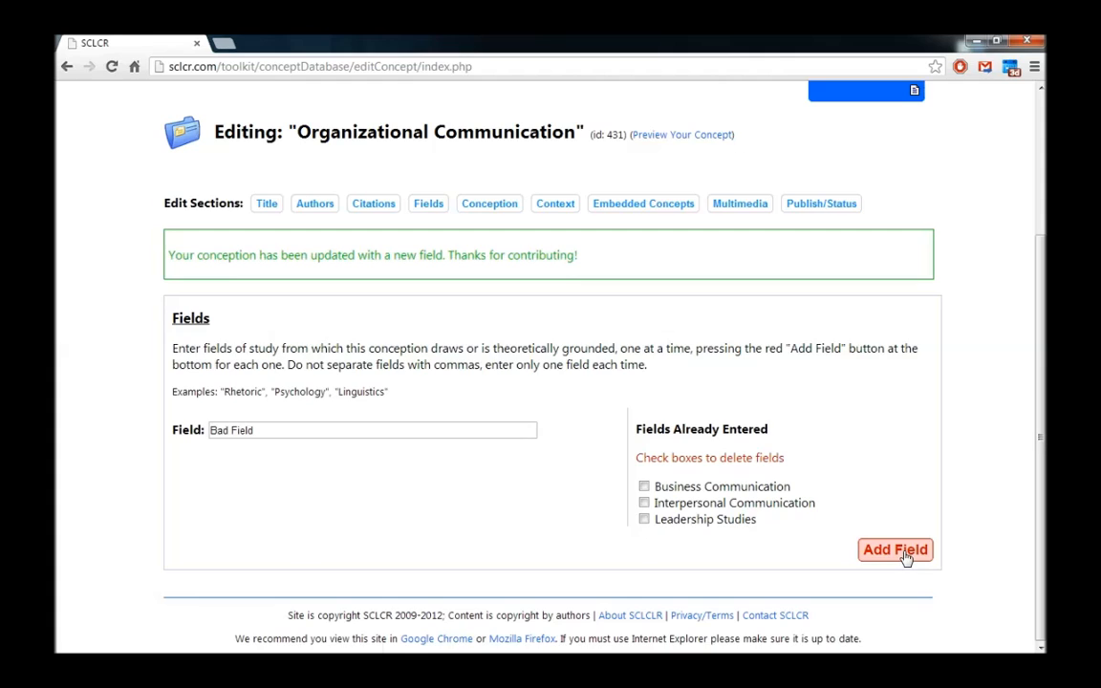
left_click(894, 550)
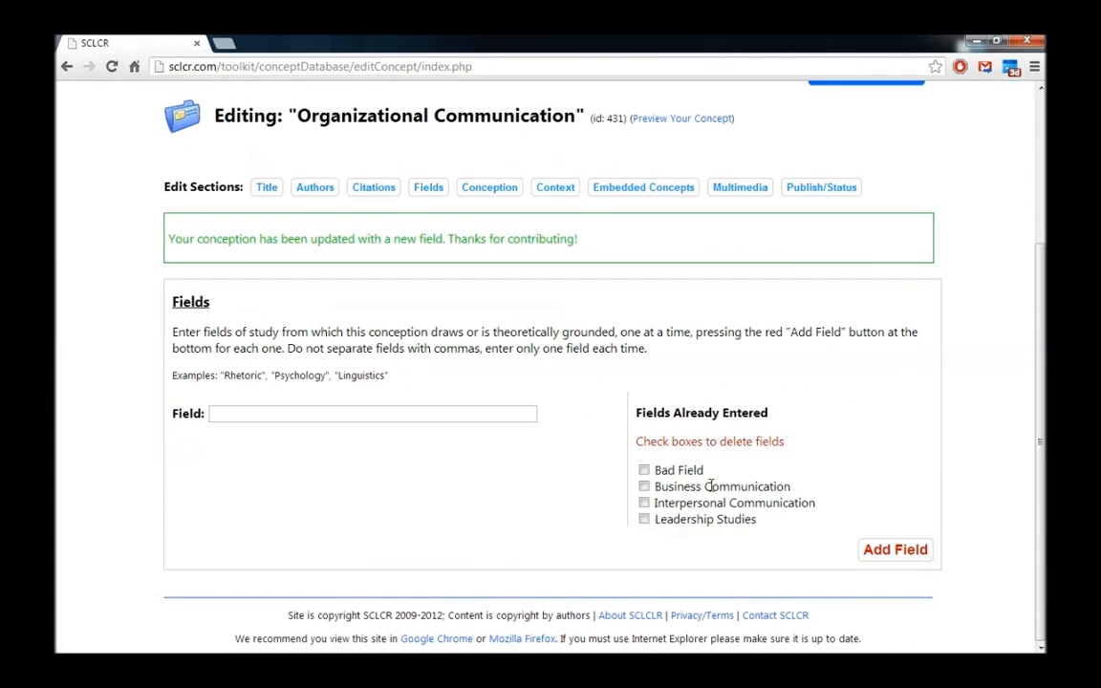
mouse_move(690, 488)
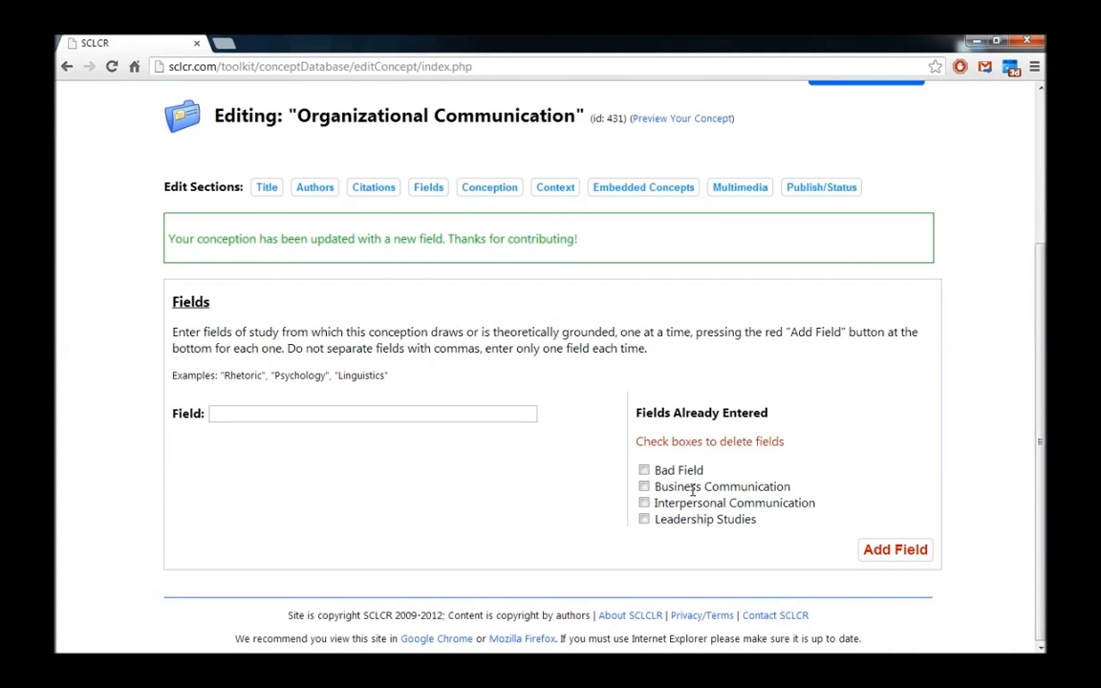
left_click(644, 469)
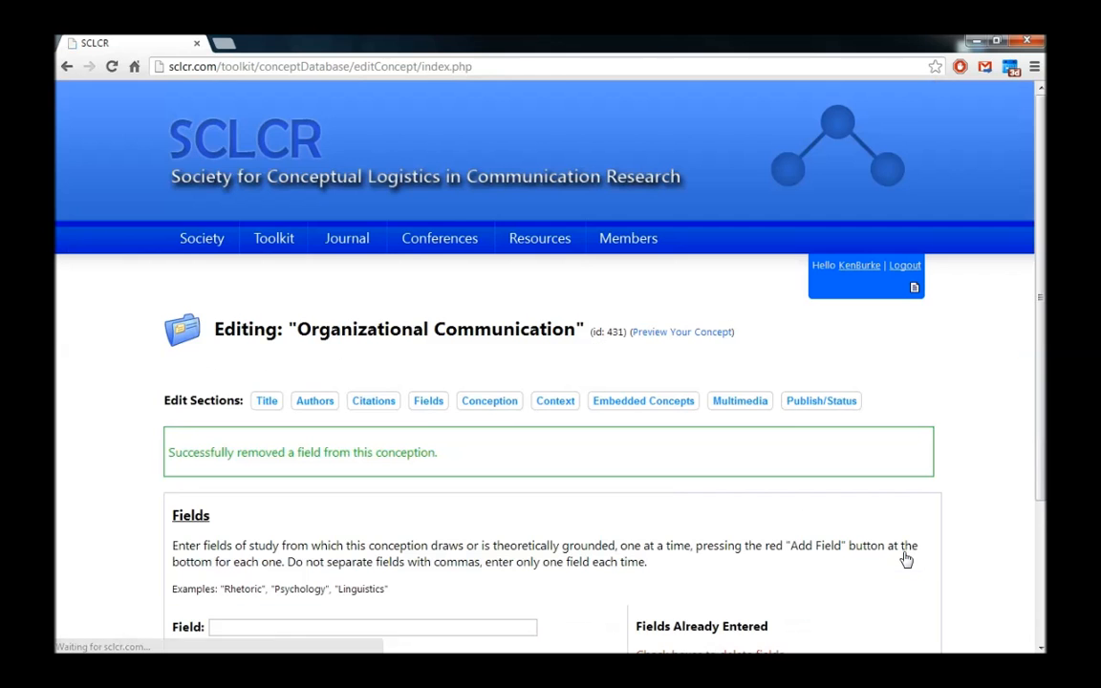
scroll("down", 3)
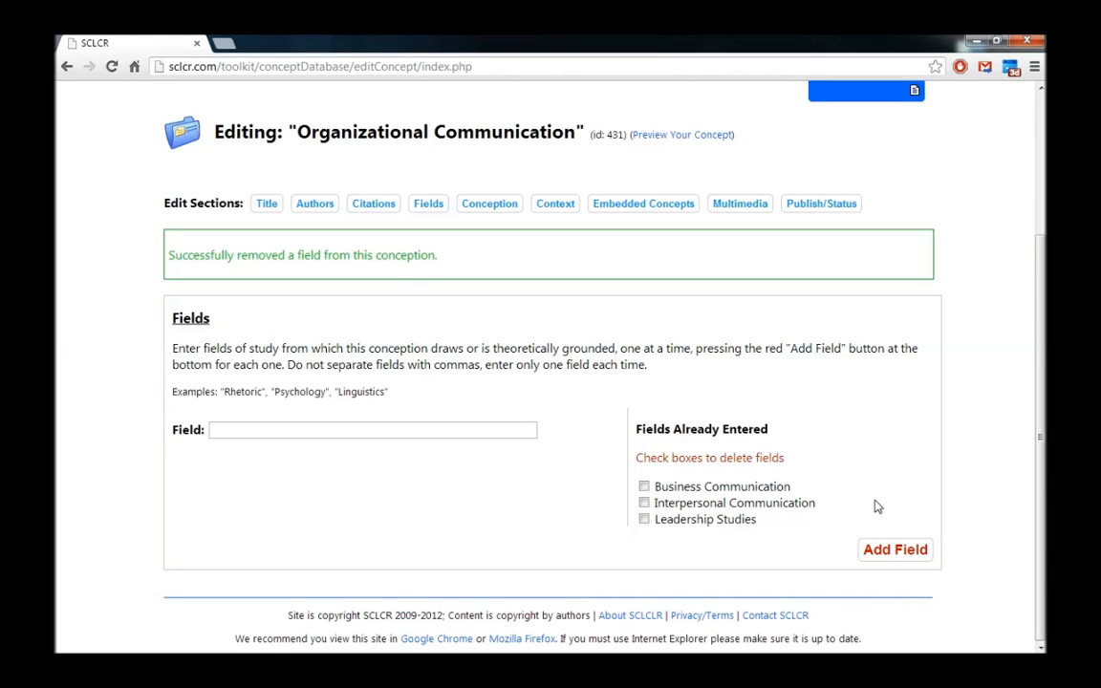
mouse_move(838, 487)
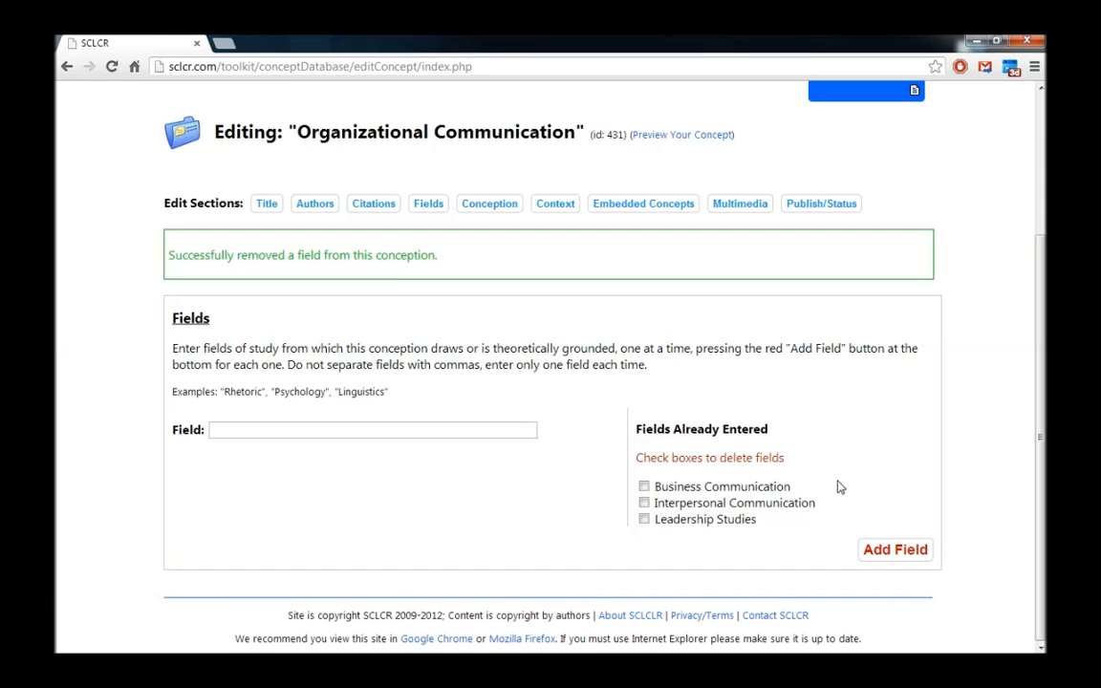
mouse_move(643, 204)
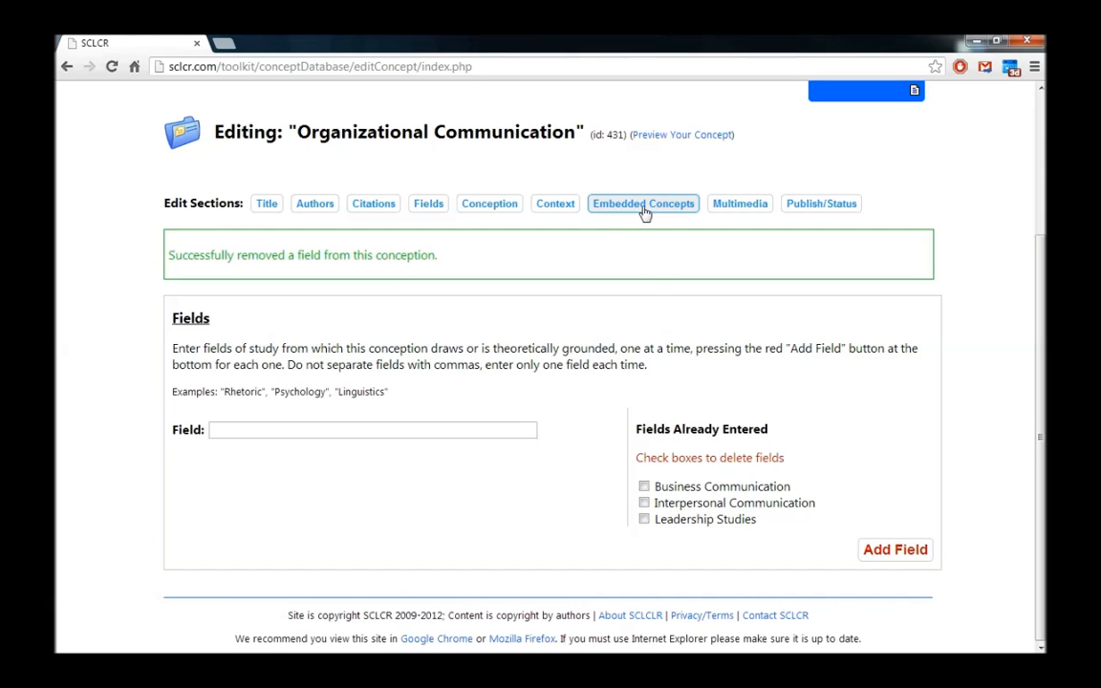
Open the Embedded Concepts section from Edit Sections.
left_click(642, 203)
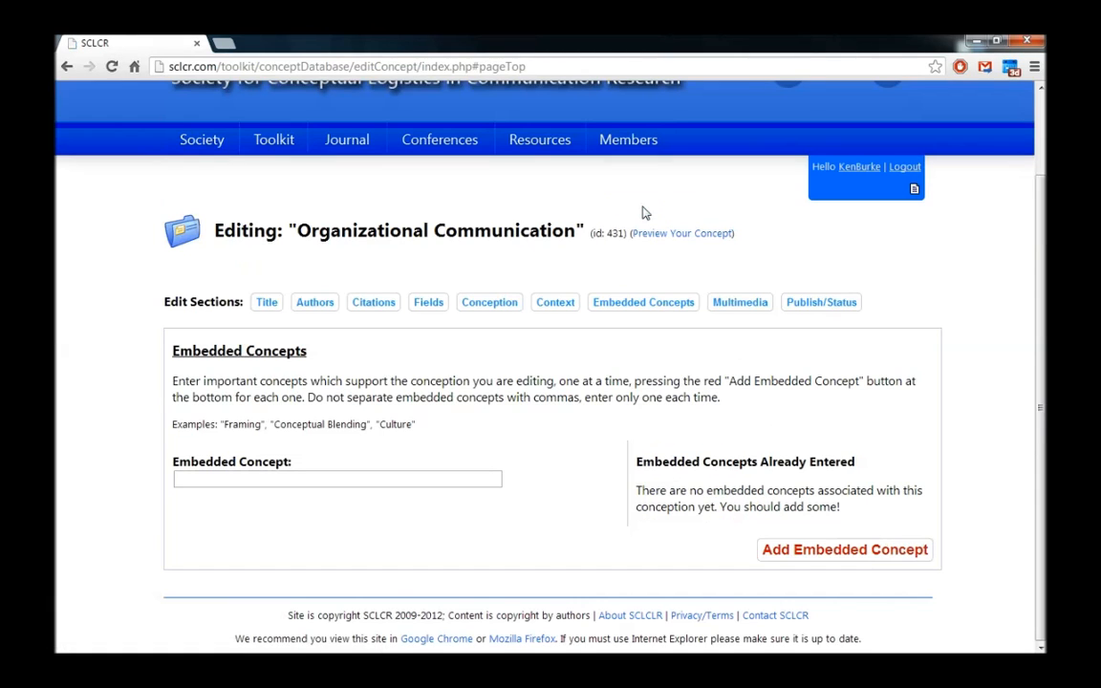
mouse_move(538, 535)
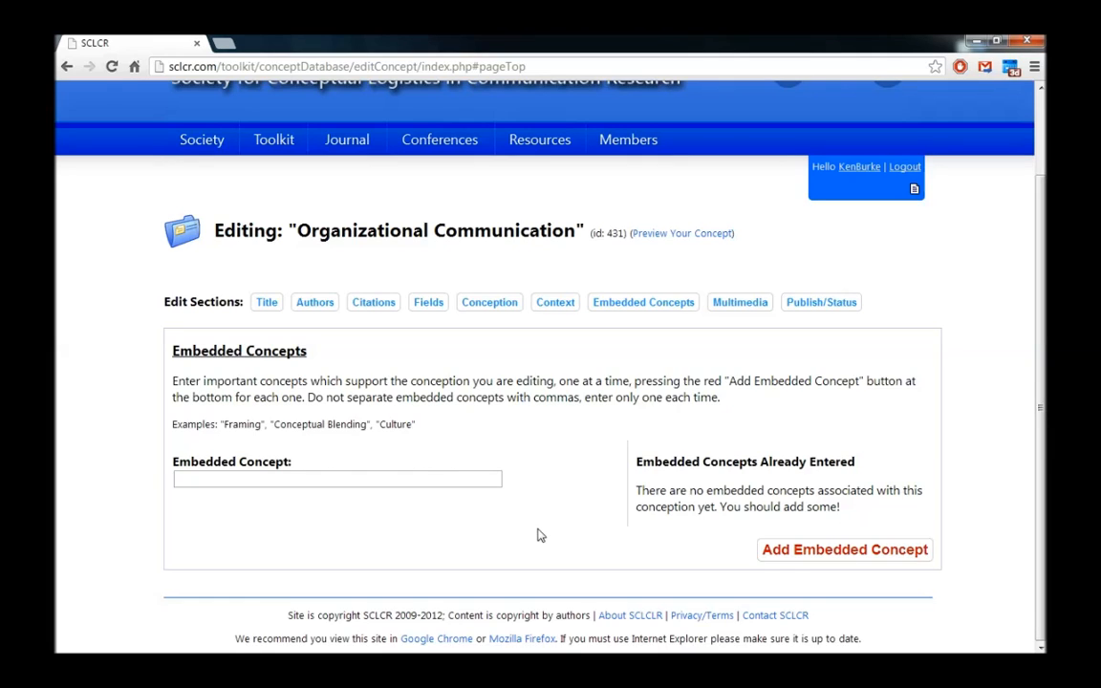
mouse_move(480, 501)
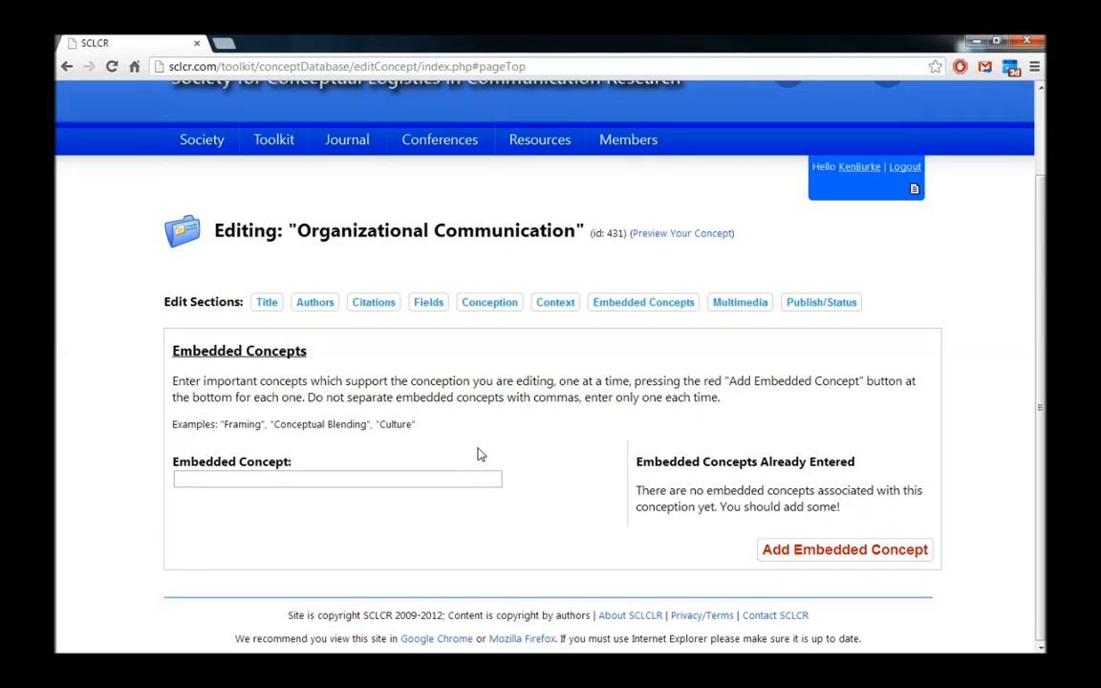
Add 'Non-verbal Communication' and 'Hierarchy' as embedded concepts.
type("Non-verbal Communic")
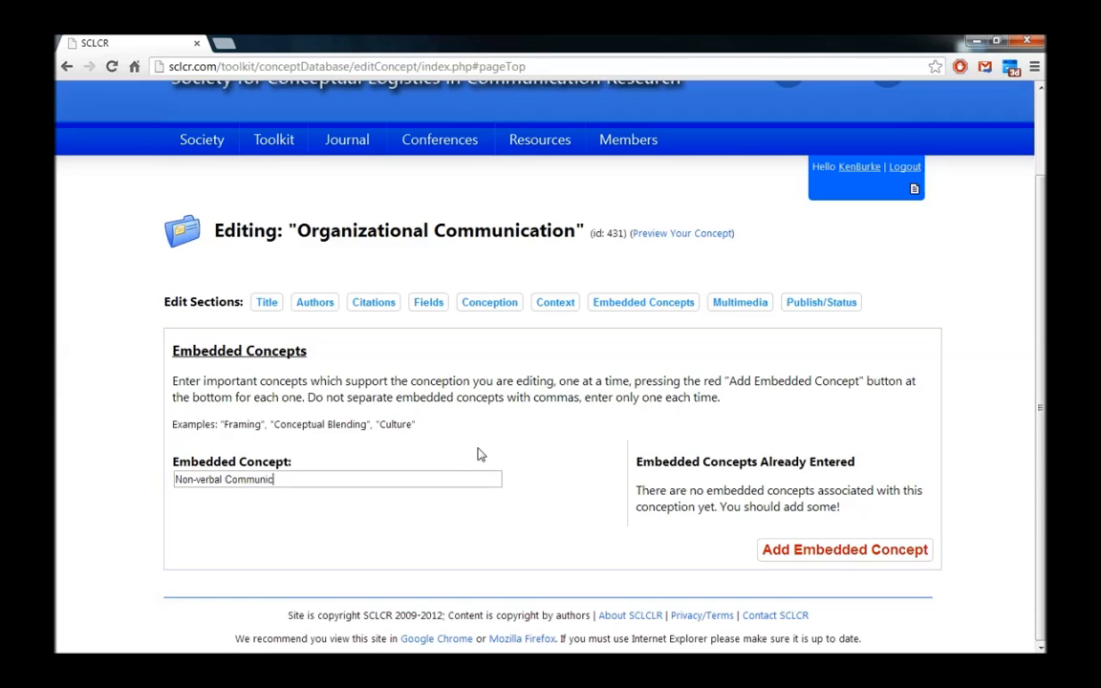
type("ation")
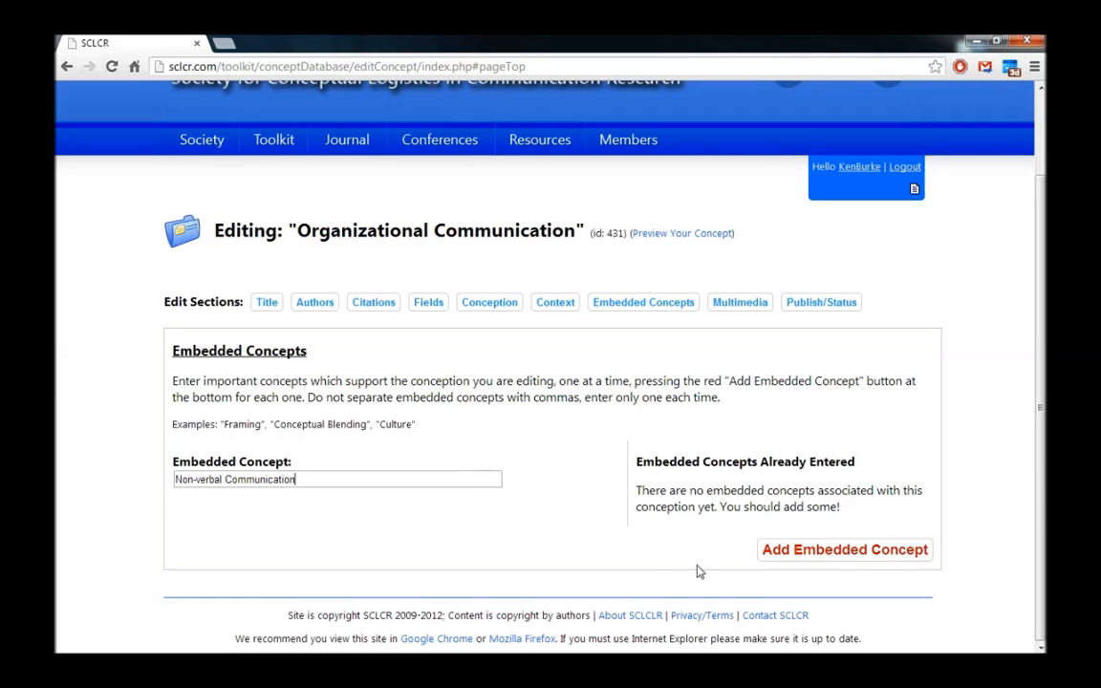
left_click(843, 549)
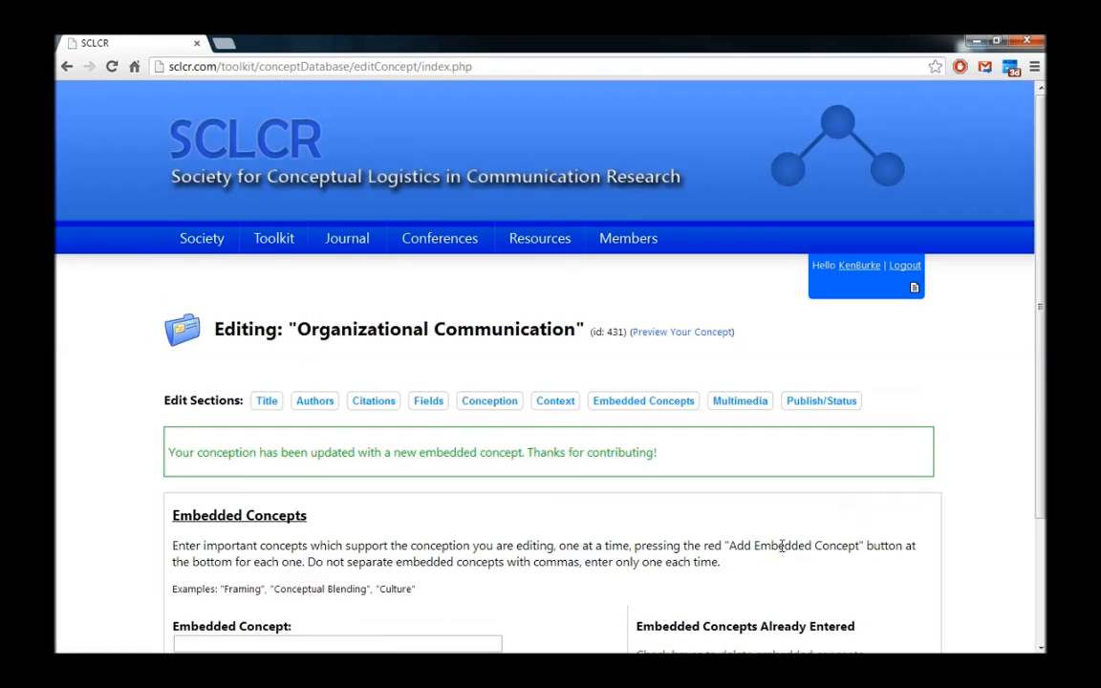
scroll("down", 3)
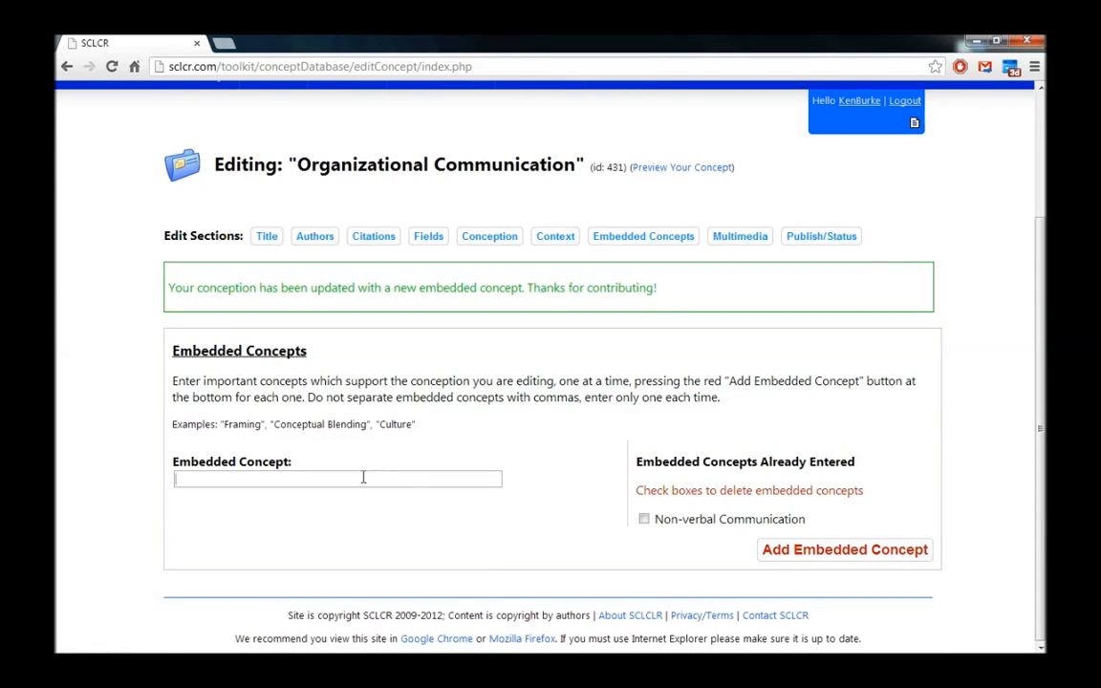
mouse_move(371, 461)
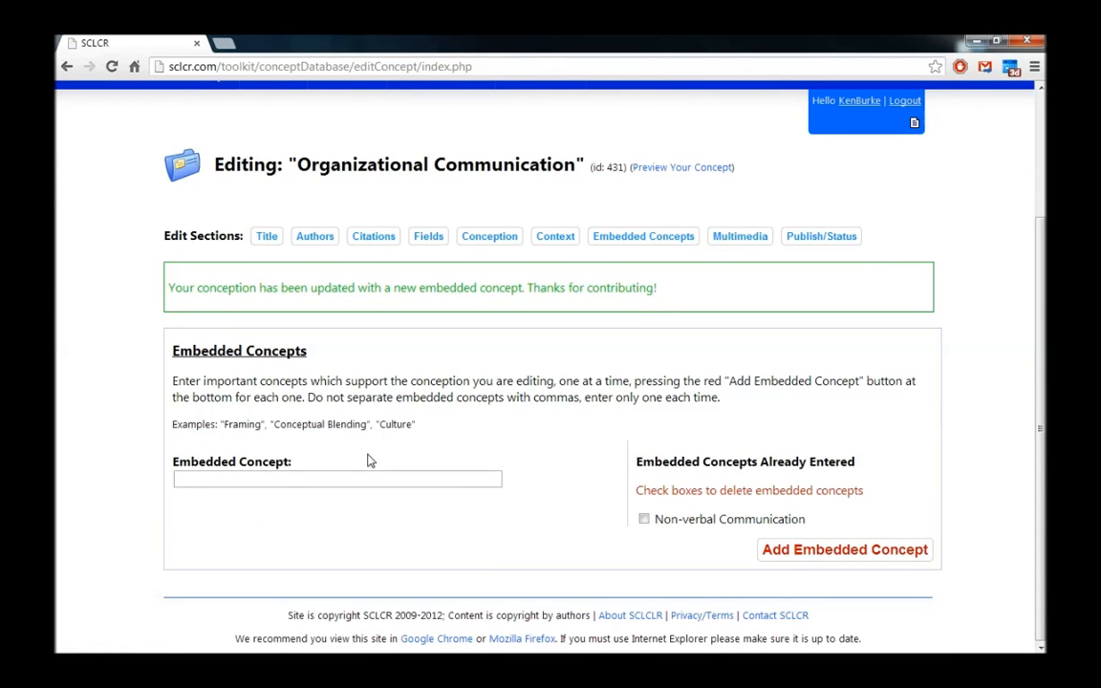
type("H")
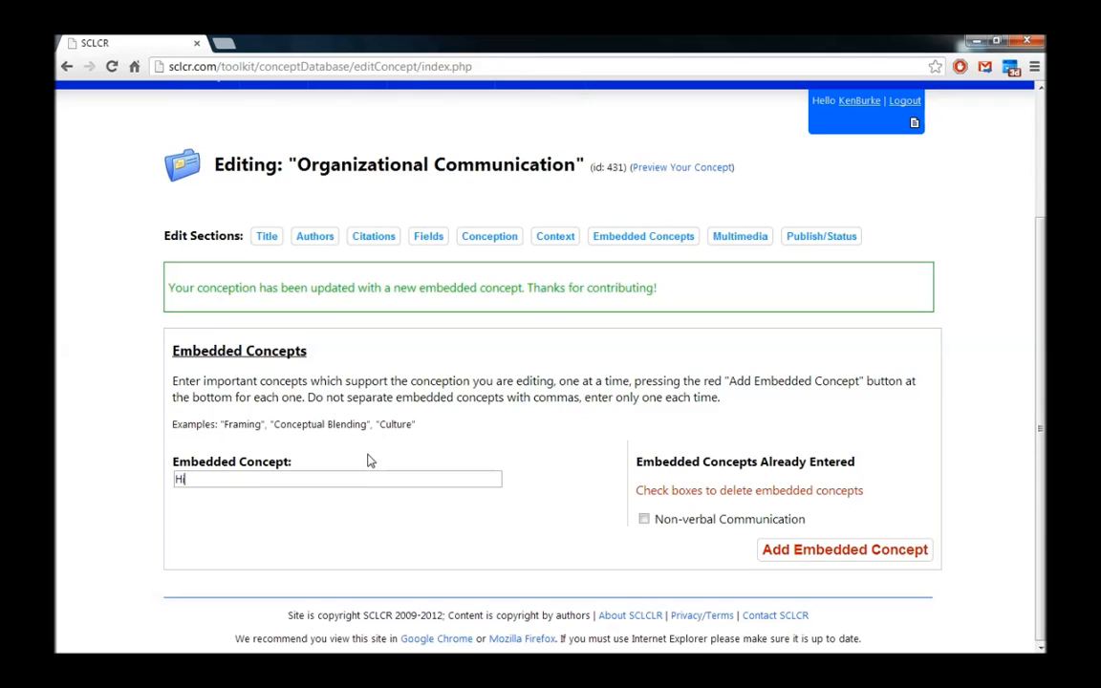
type("erarchy")
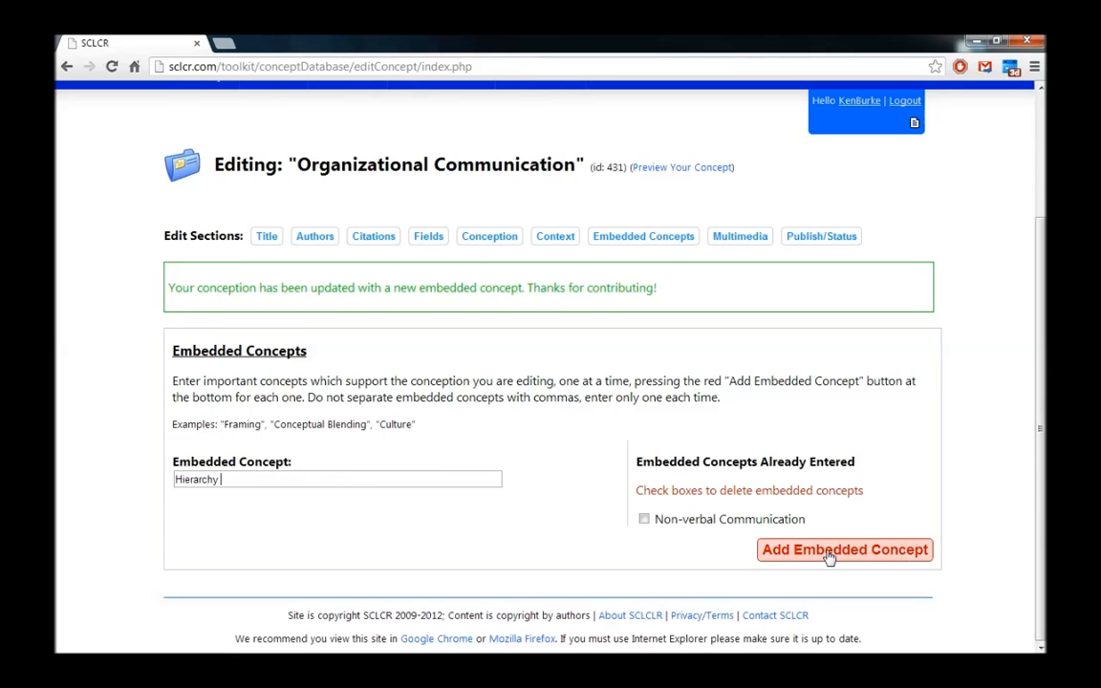
left_click(844, 549)
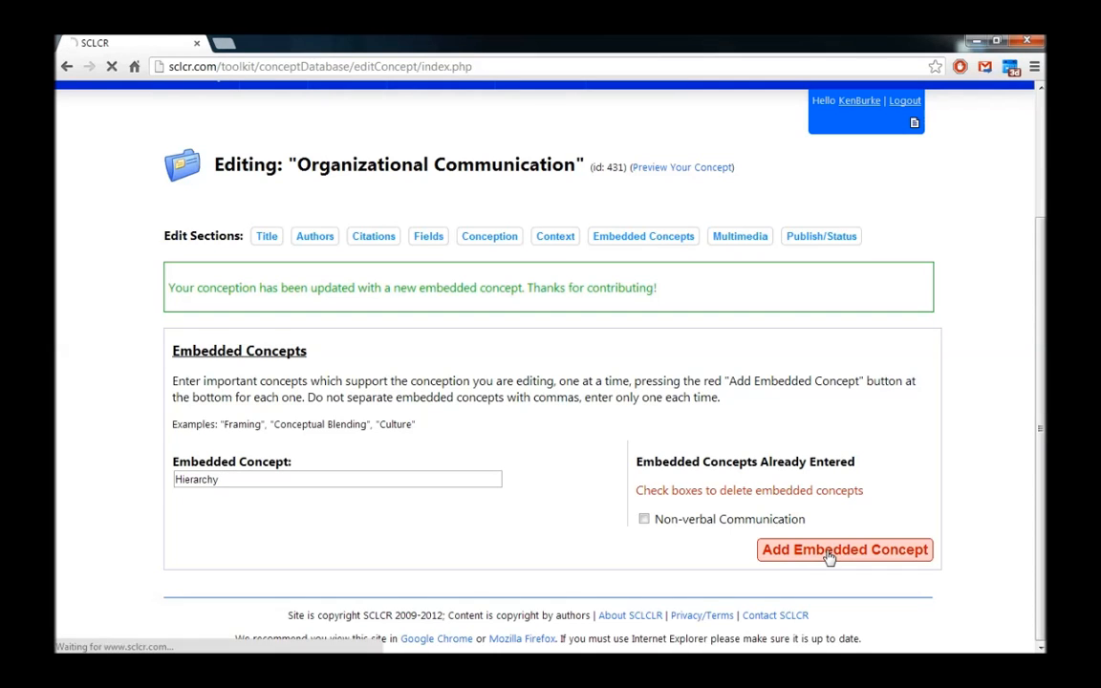
Add 'Dialectics' as an embedded concept and begin entering 'Administration'.
left_click(843, 549)
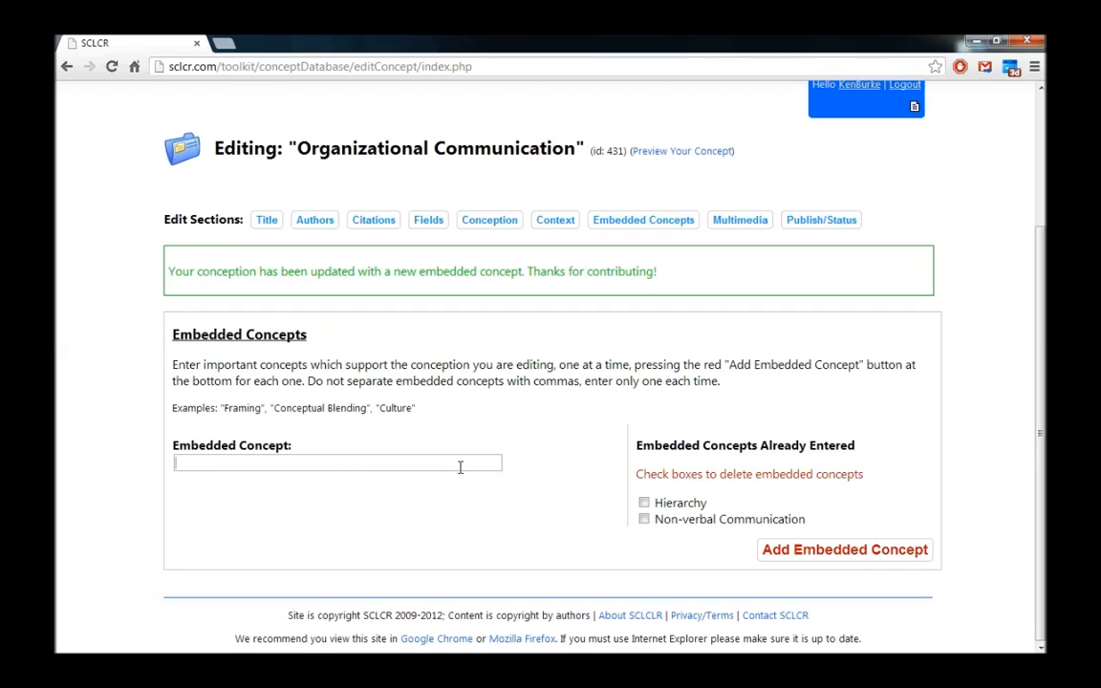
type("Dialo")
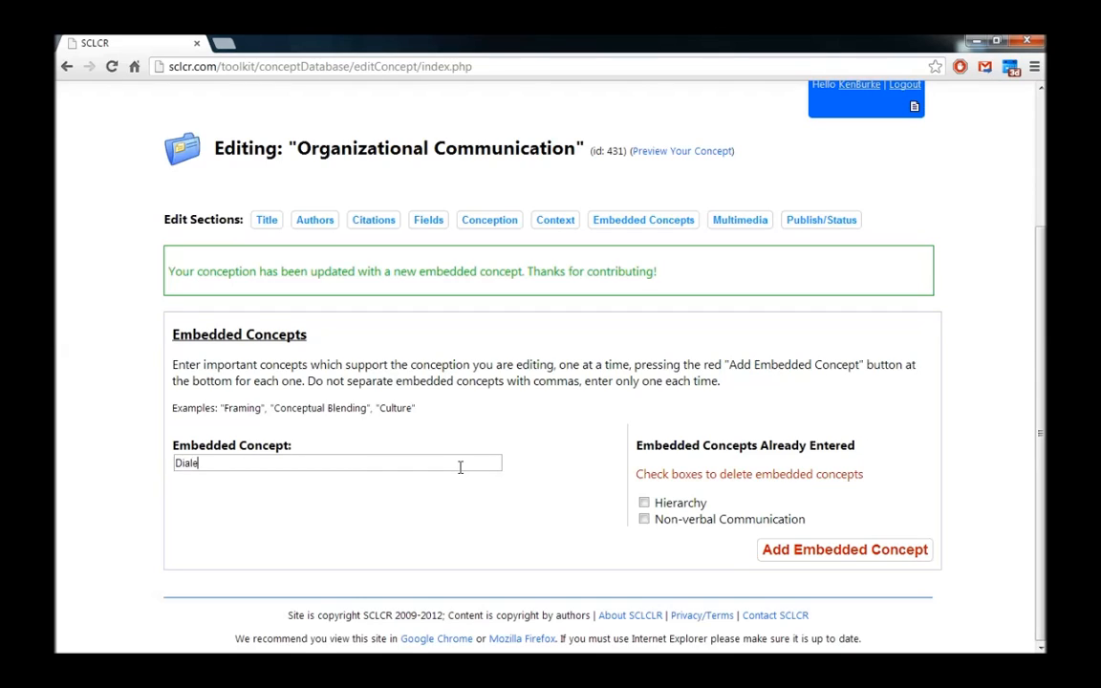
type("ectics")
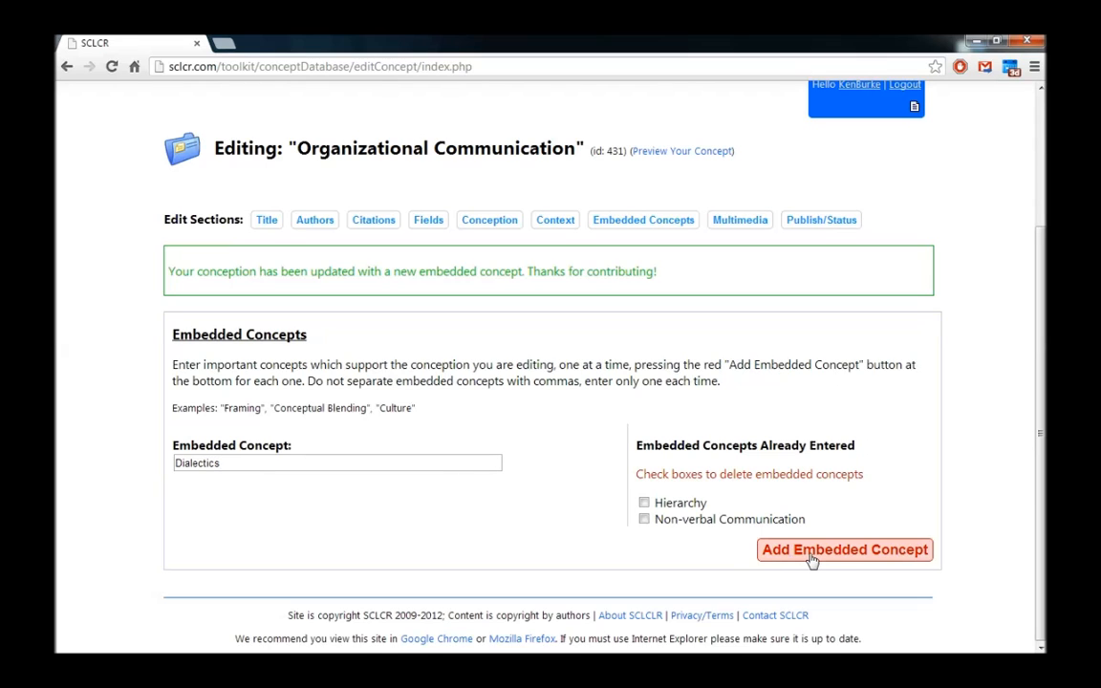
left_click(845, 549)
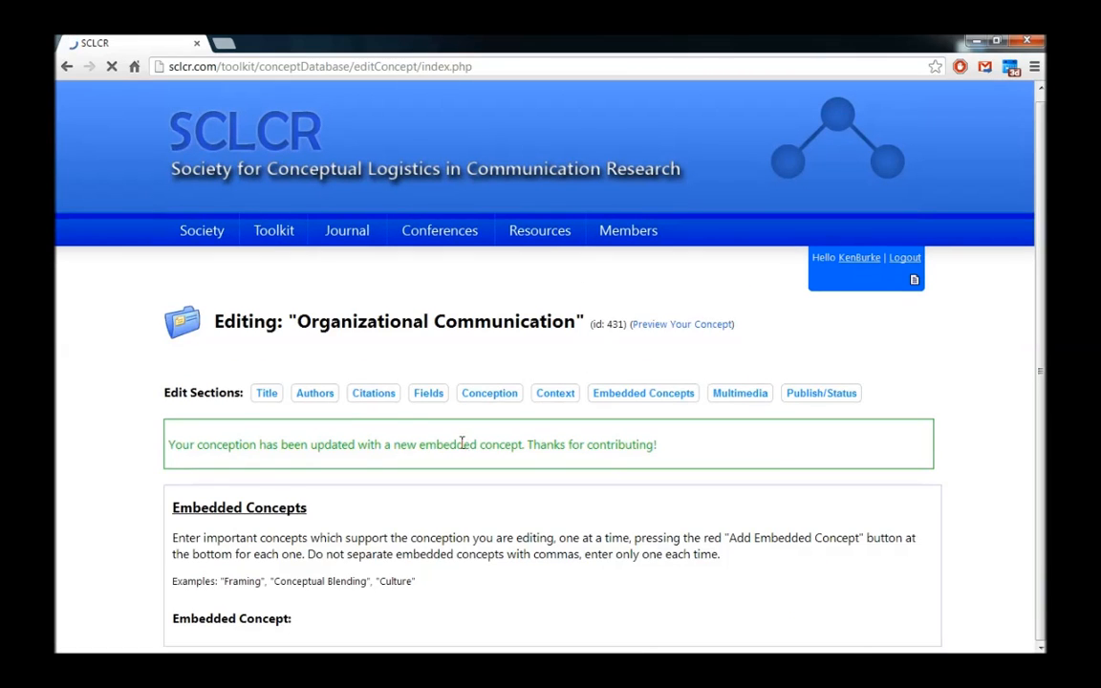
scroll("down", 3)
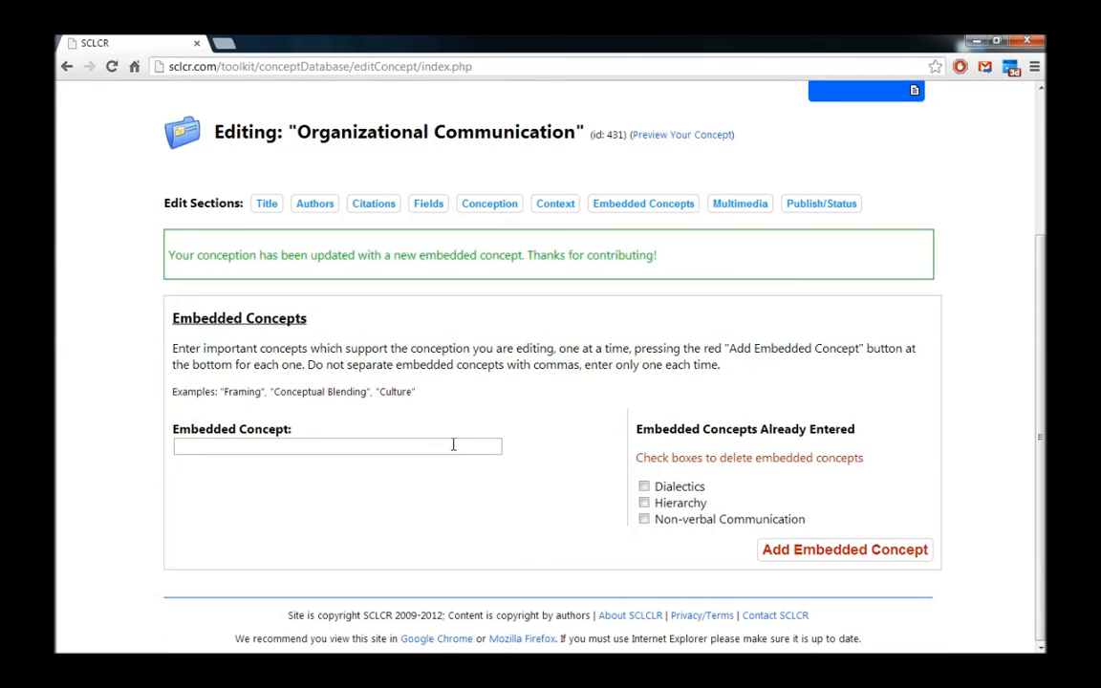
mouse_move(454, 432)
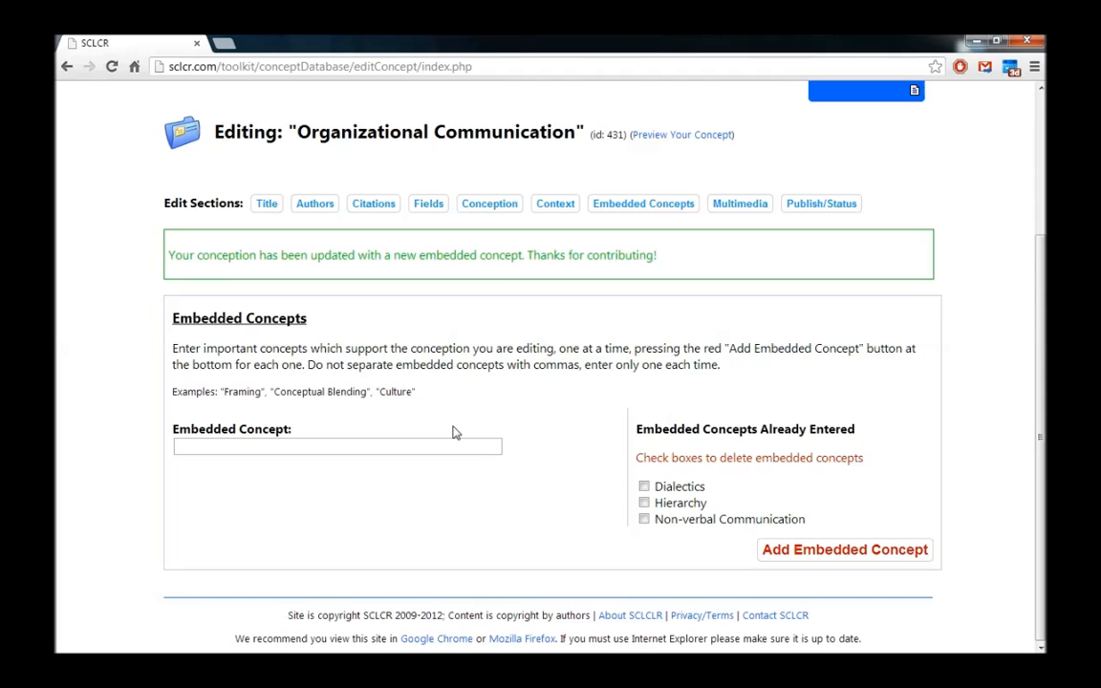
type("Administration")
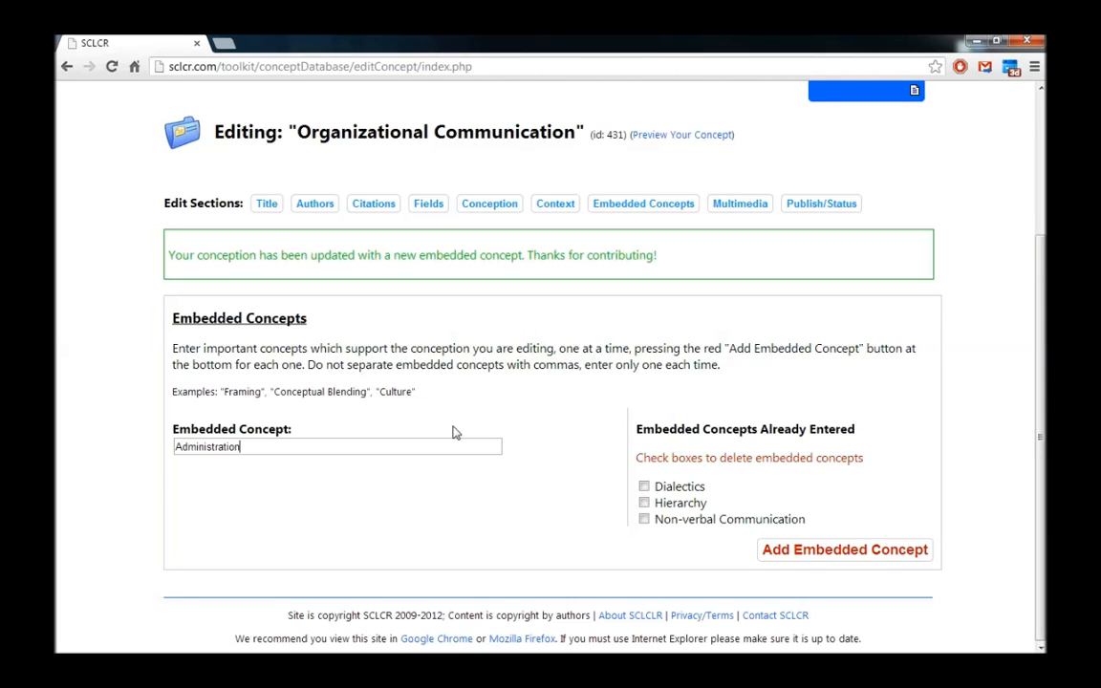
mouse_move(807, 555)
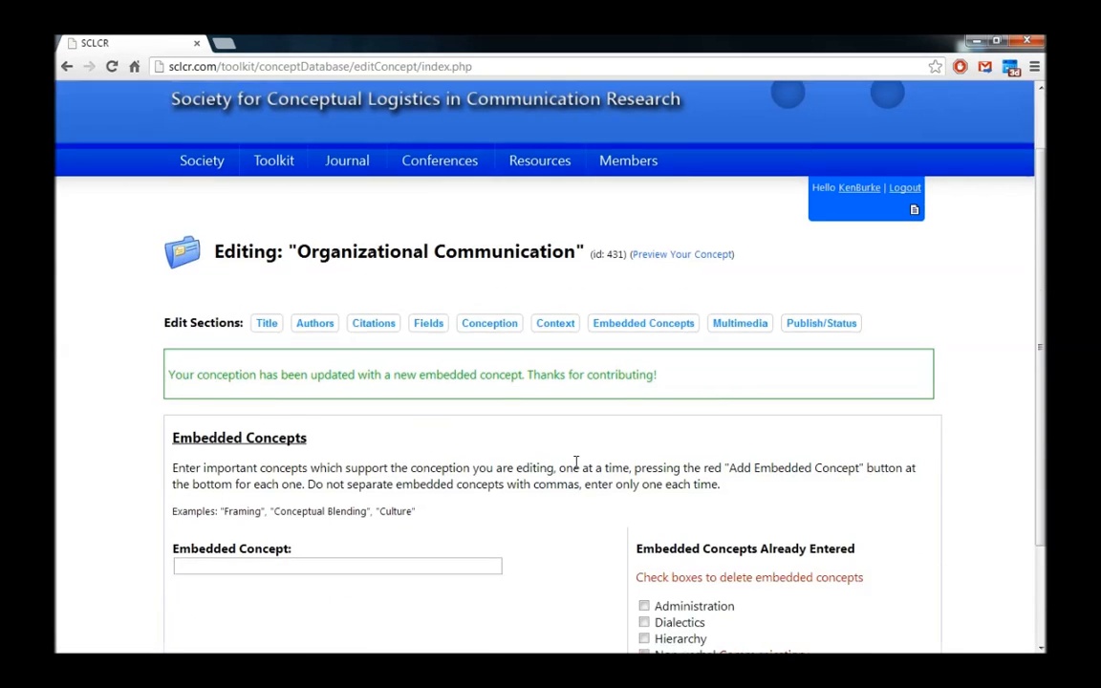
scroll("down", 3)
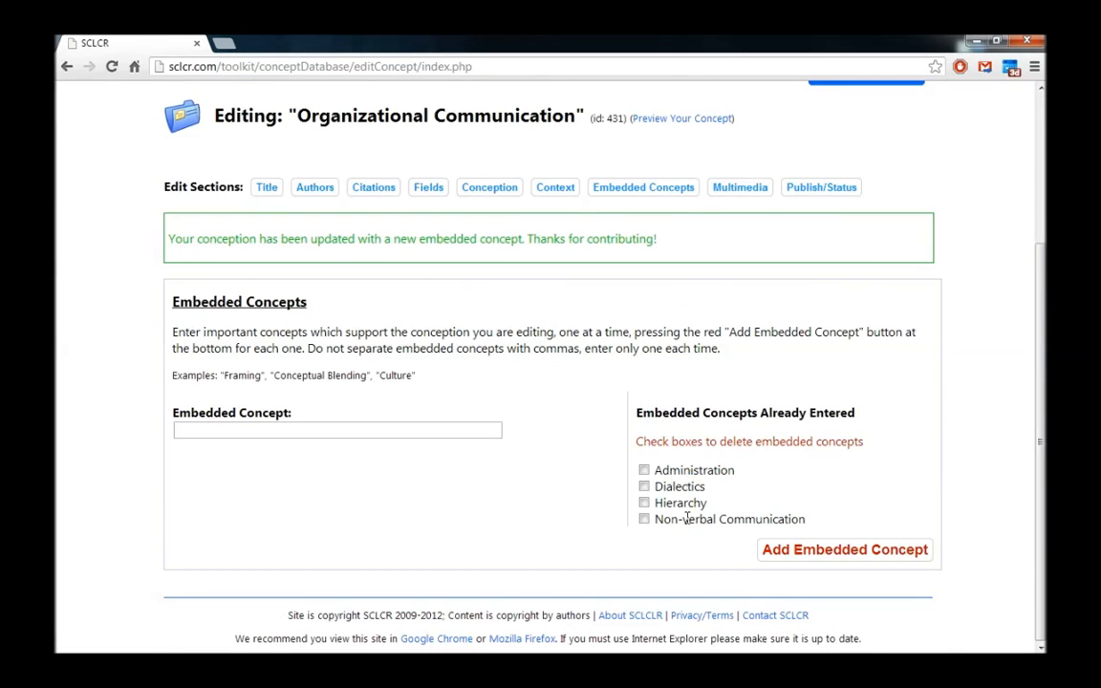
mouse_move(682, 477)
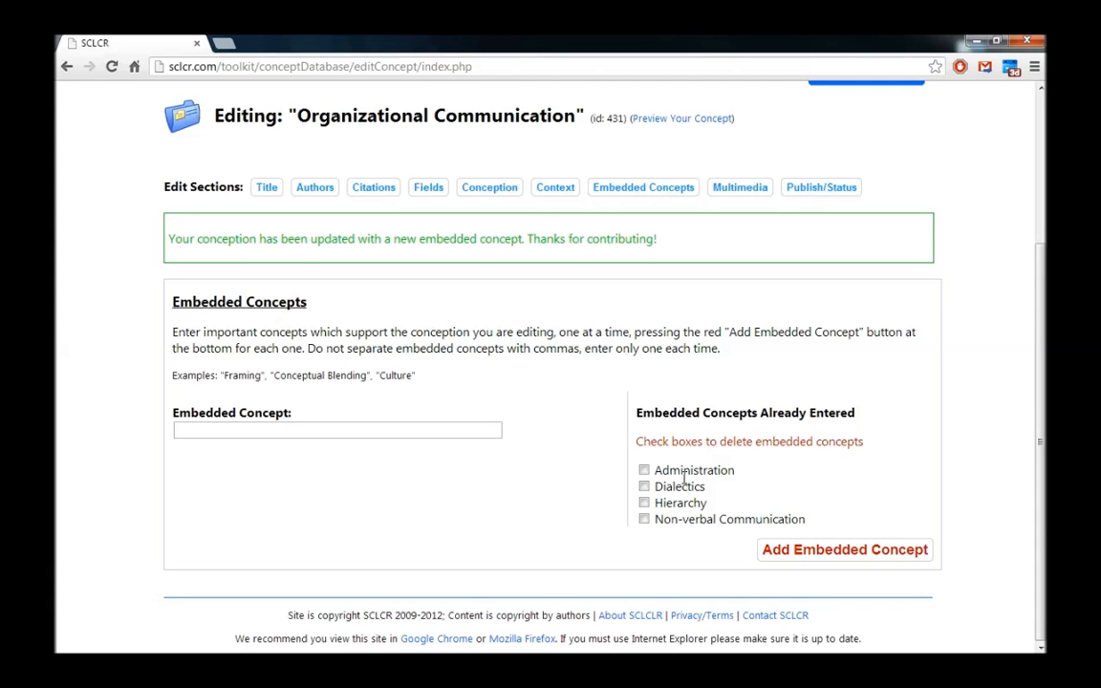
scroll("up", 3)
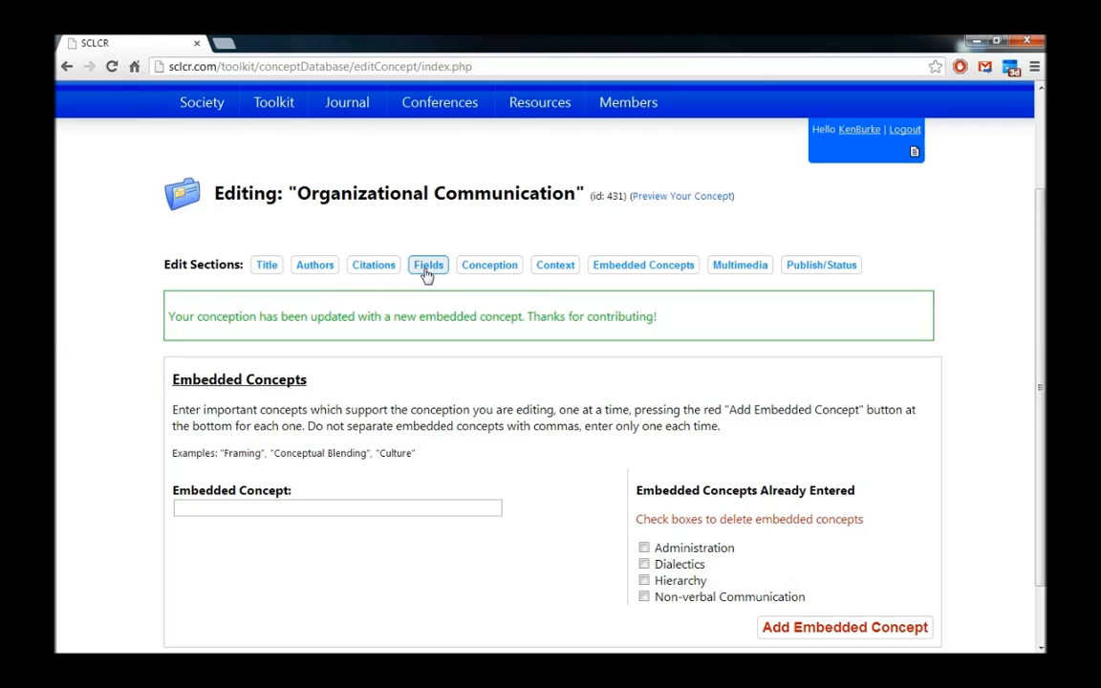
mouse_move(459, 282)
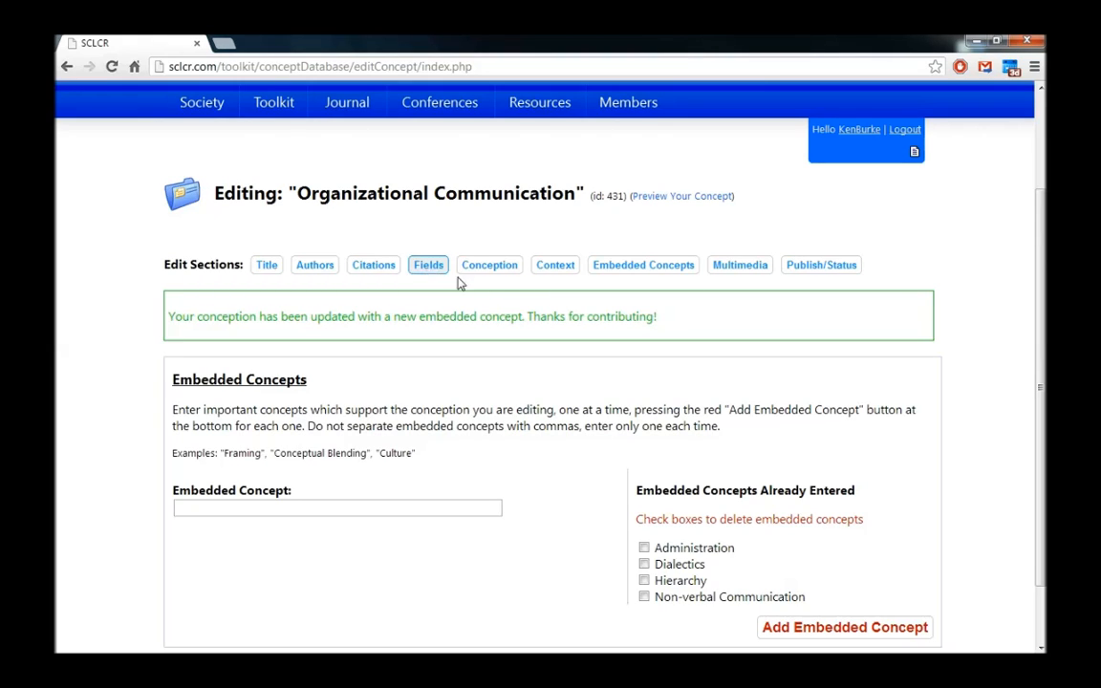
mouse_move(643, 264)
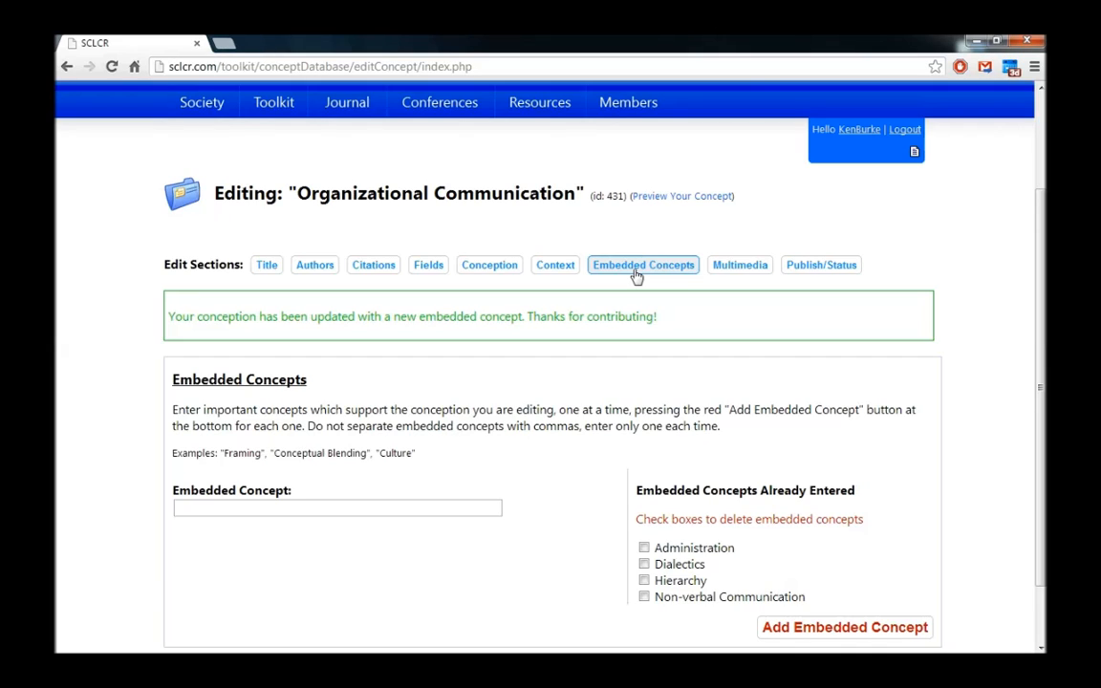
mouse_move(745, 284)
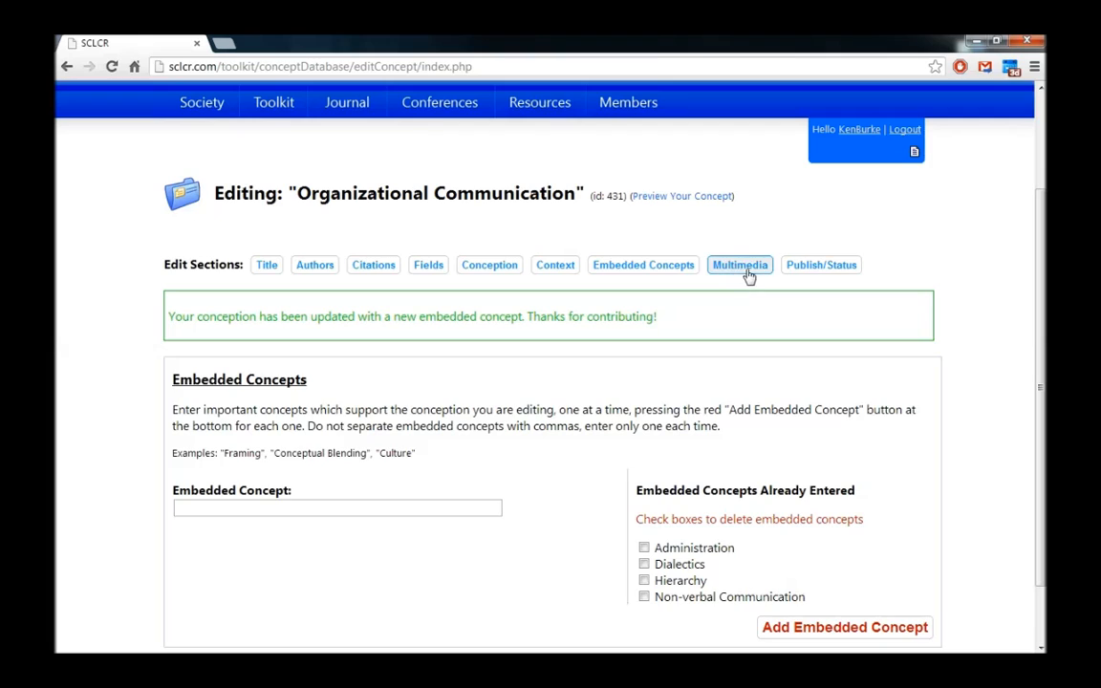
mouse_move(735, 289)
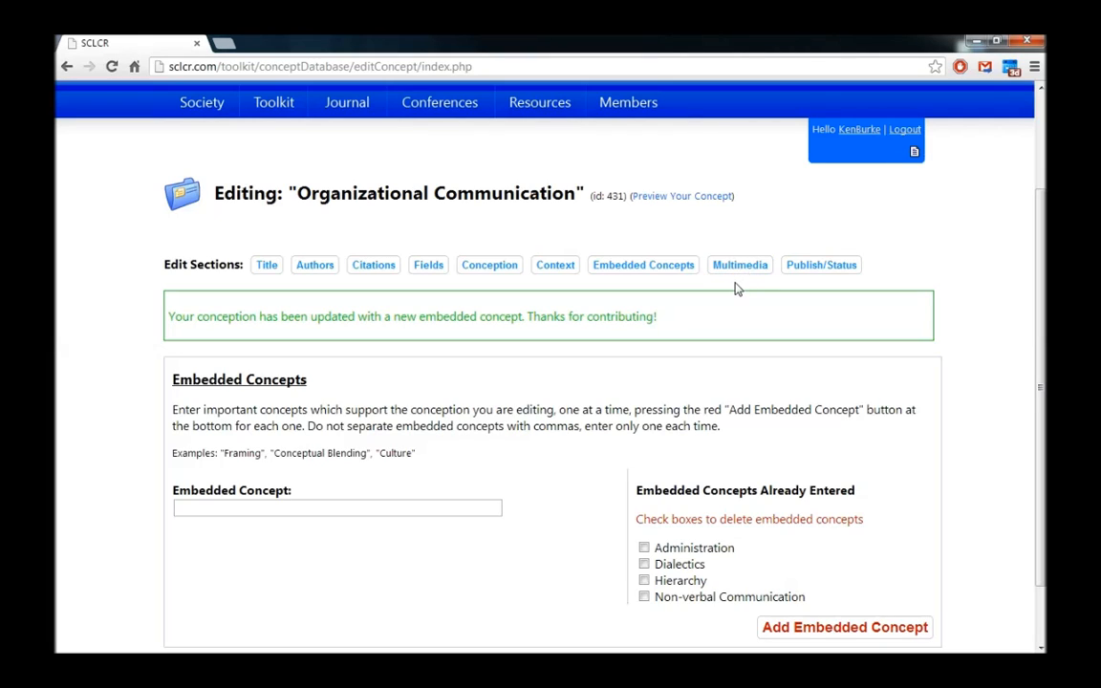